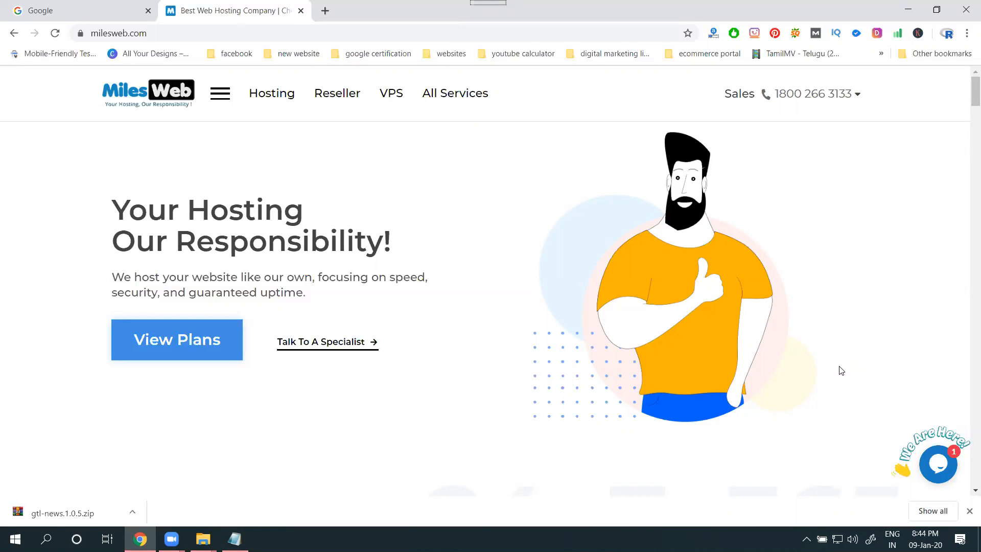
mouse_move(820, 402)
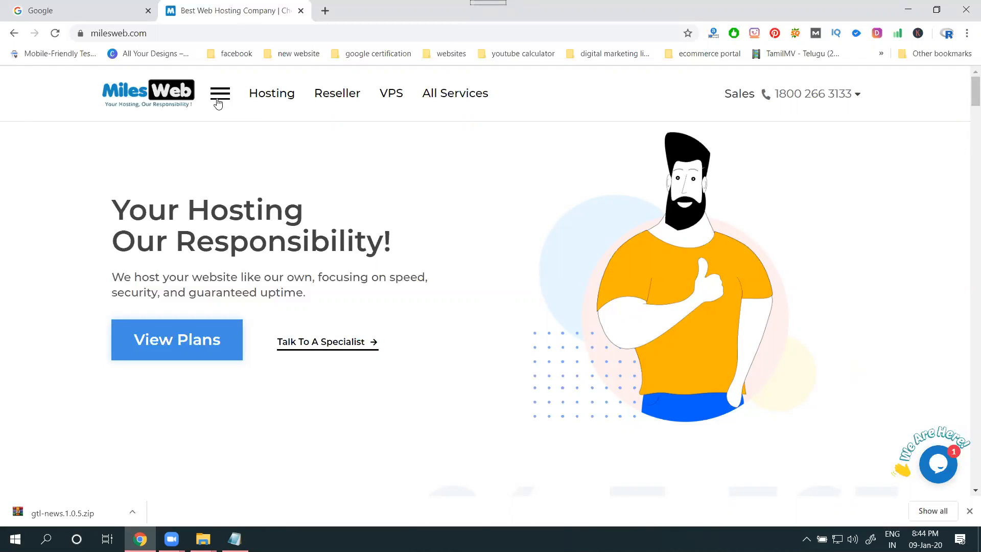
From the menu's Cloud list, open Managed DigitalOcean and Managed AWS Cloud in new tabs.
click(219, 93)
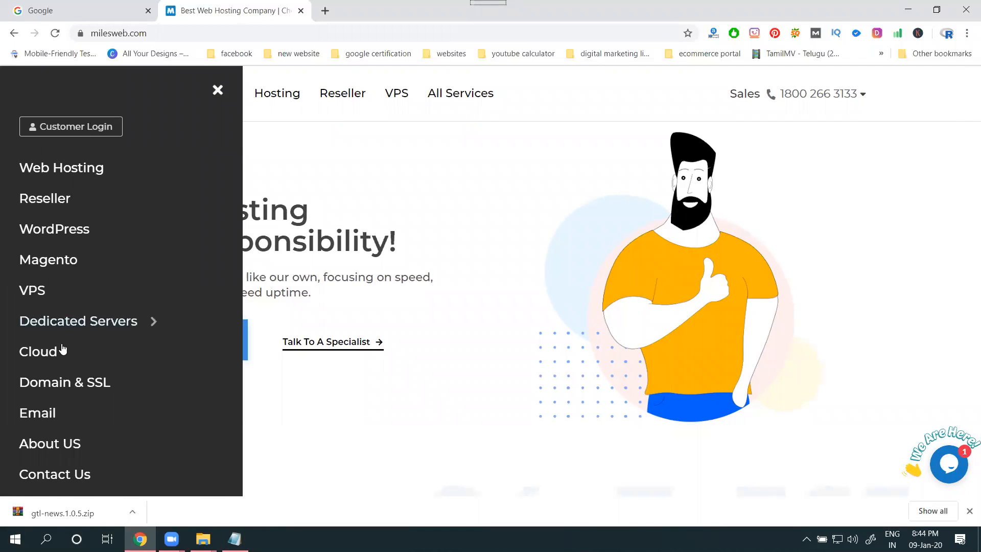
click(37, 351)
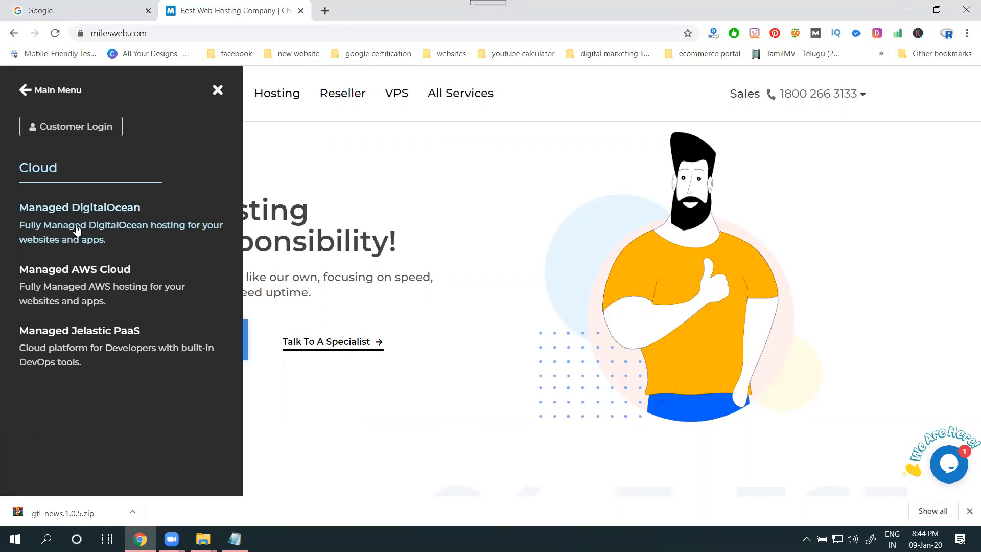
mouse_move(74, 274)
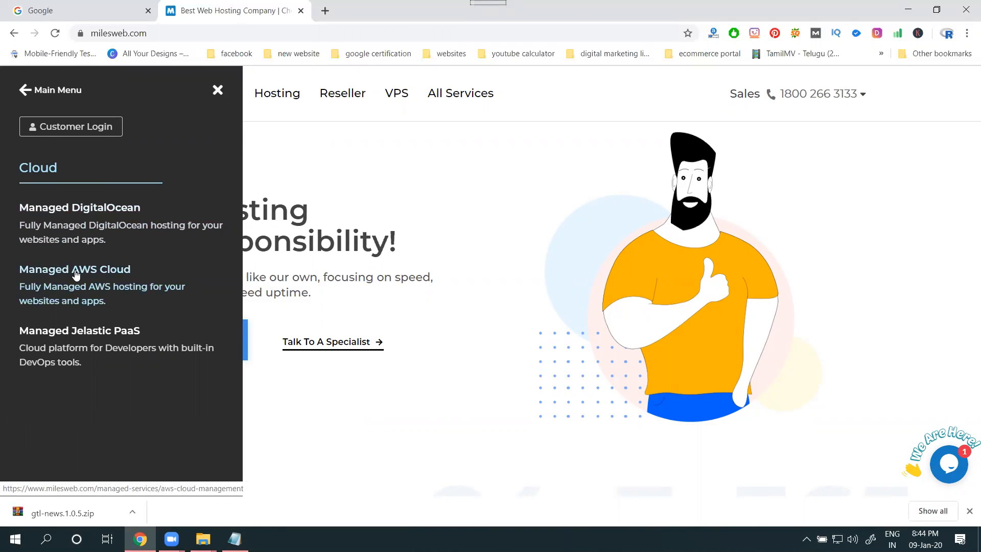
mouse_move(80, 246)
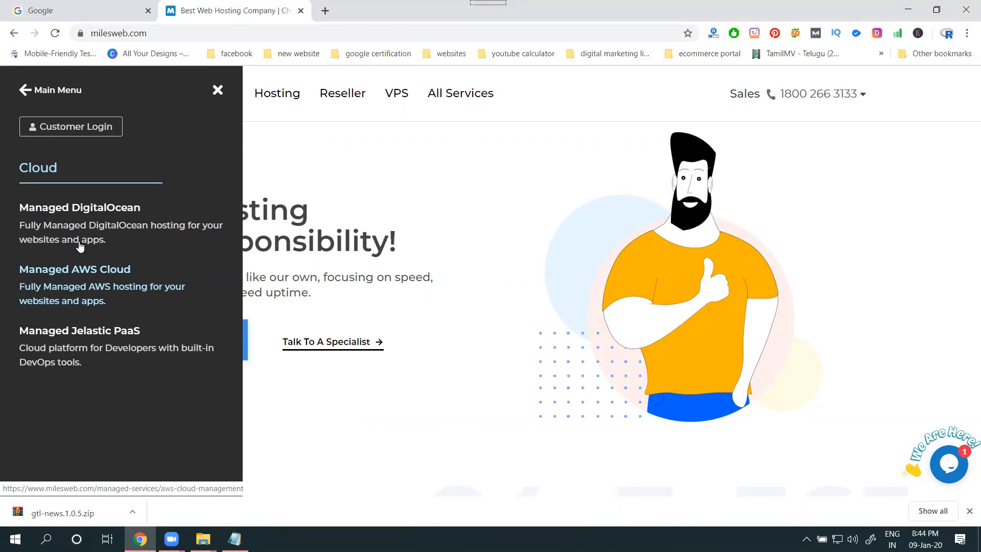
mouse_move(94, 343)
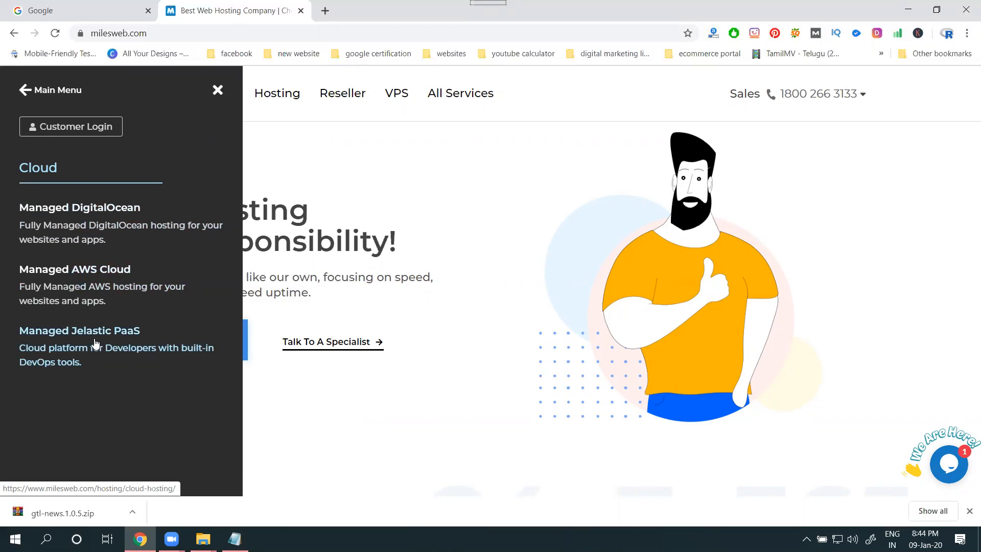
mouse_move(92, 225)
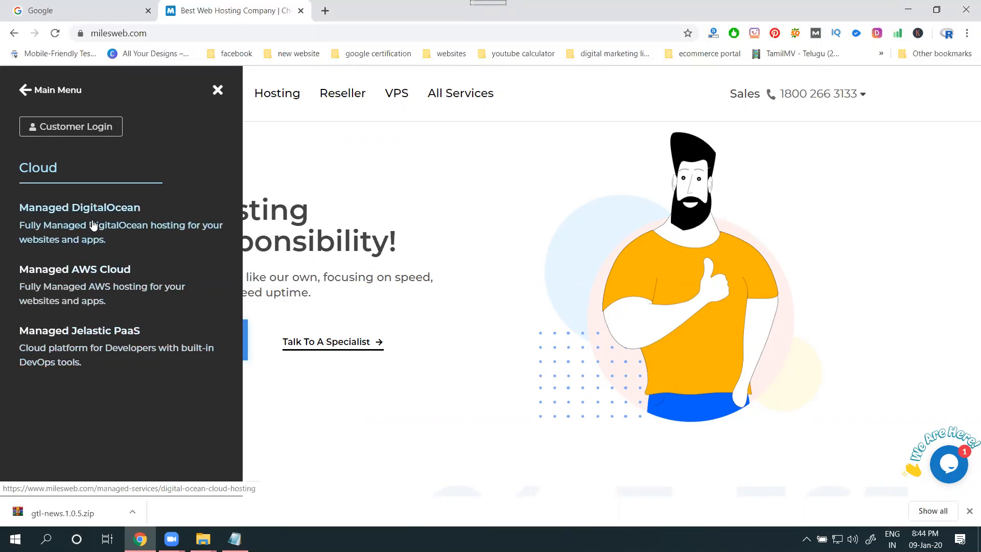
click(80, 207)
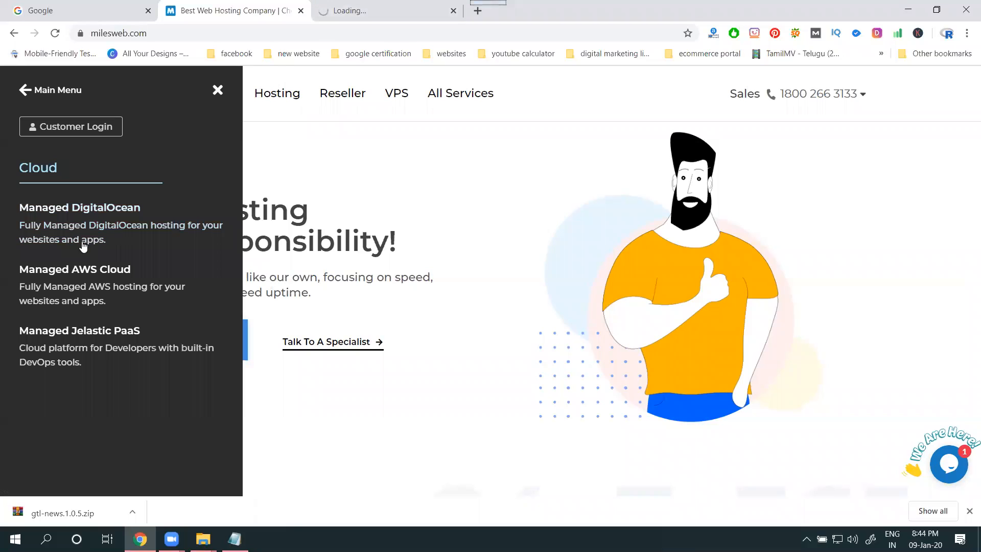
click(80, 207)
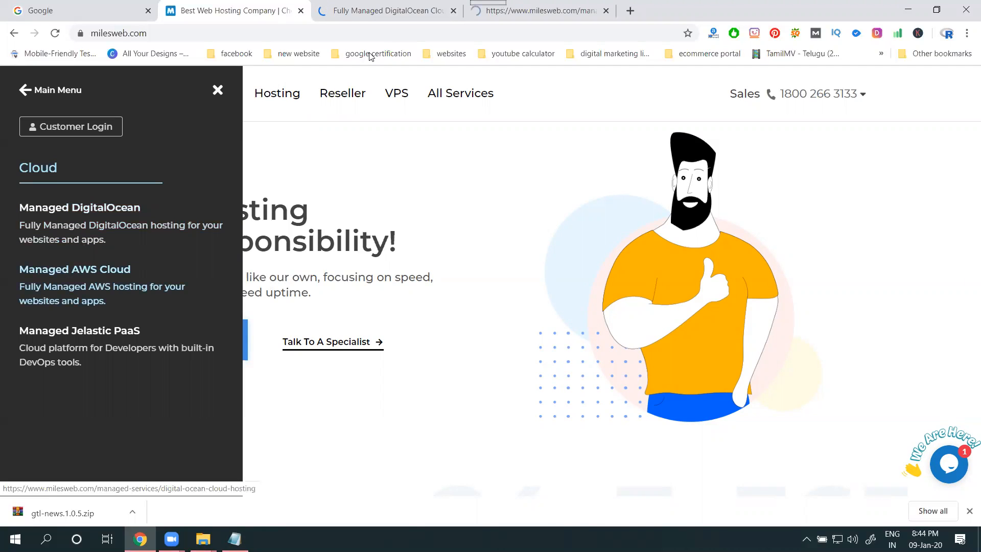
On the DigitalOcean plan table, highlight V1's 1 GB memory, 1 vCPU, 25 GB disk and 860 renewal.
click(78, 207)
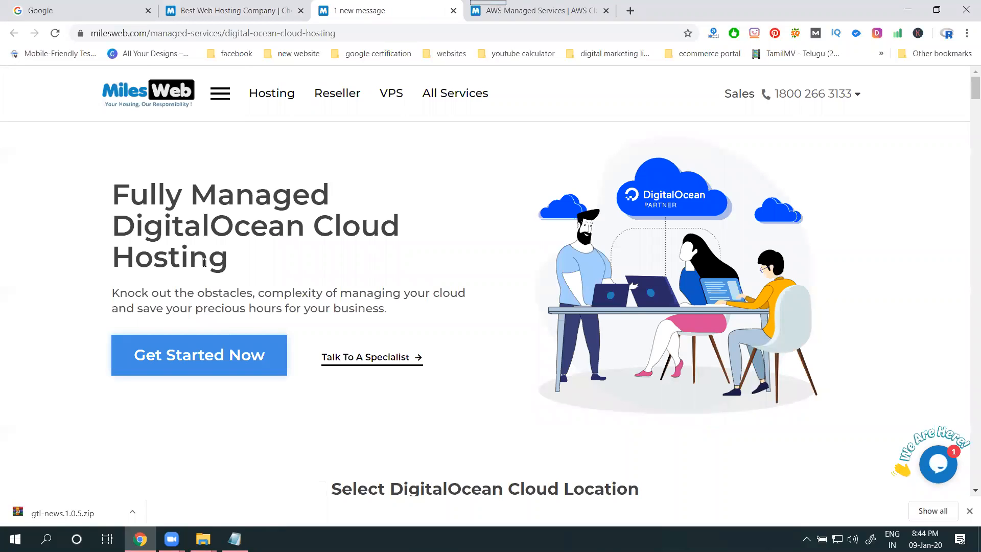
scroll(down, 3)
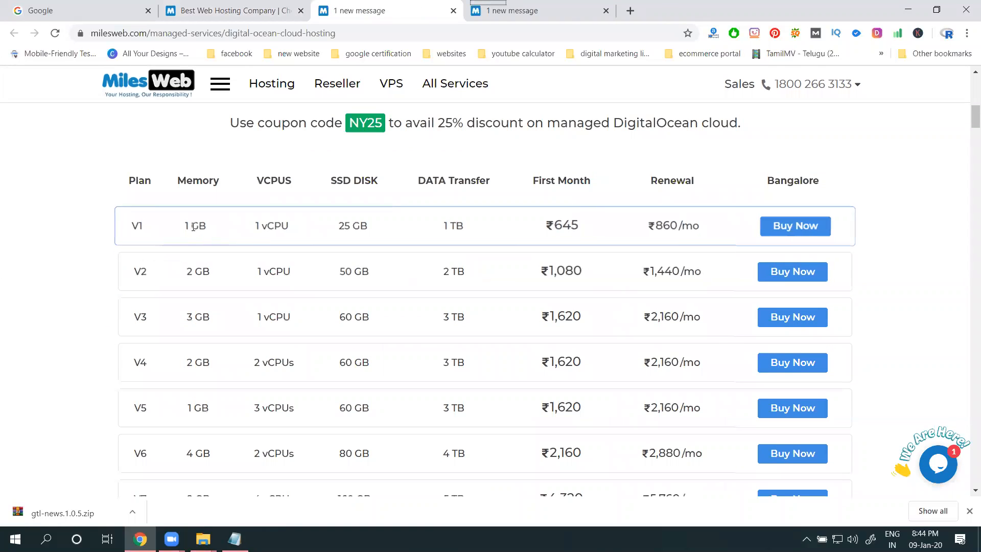
double_click(190, 226)
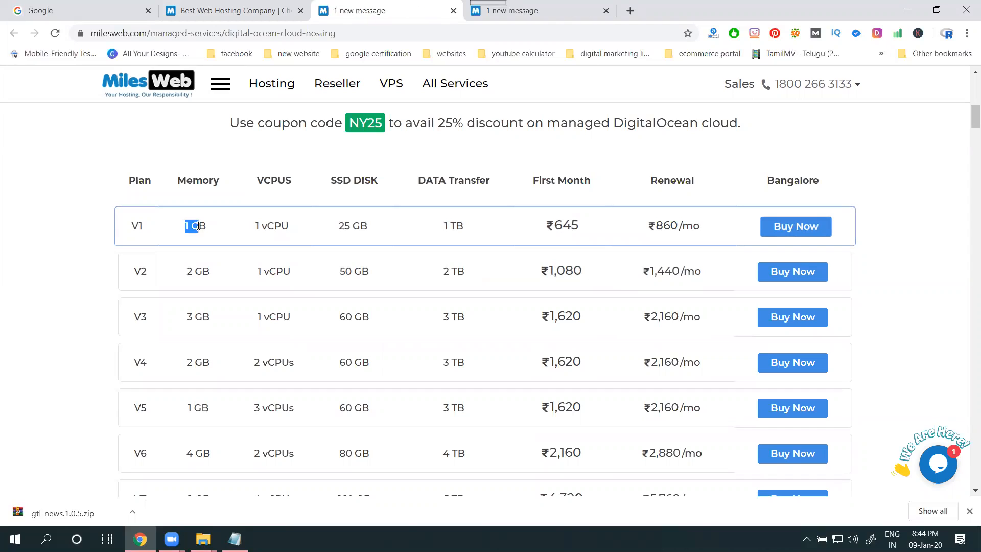
mouse_move(361, 213)
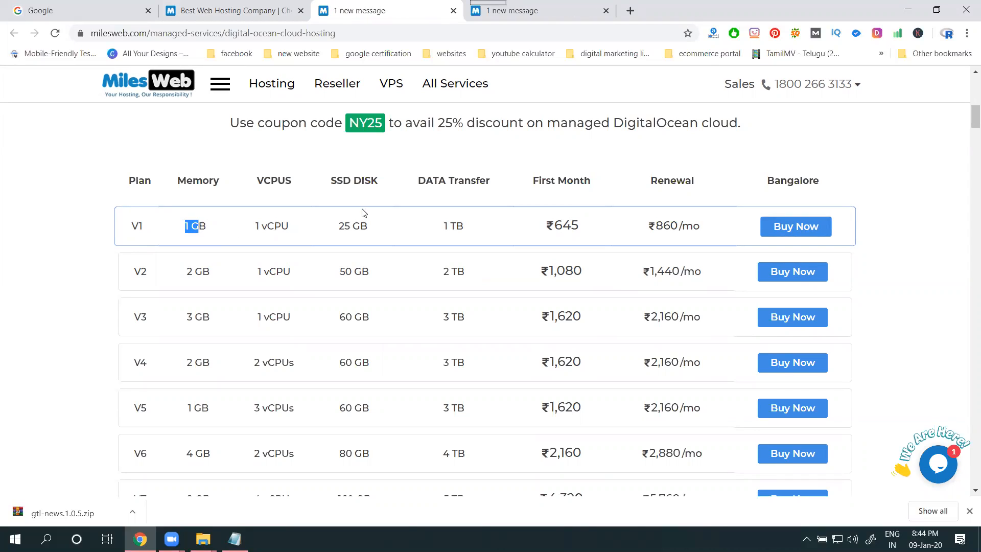
mouse_move(299, 229)
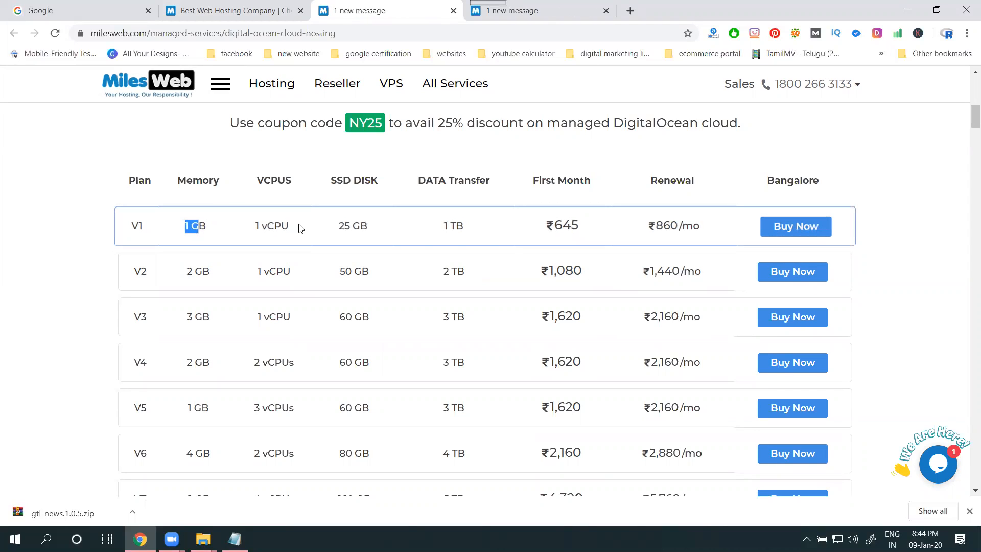
double_click(271, 225)
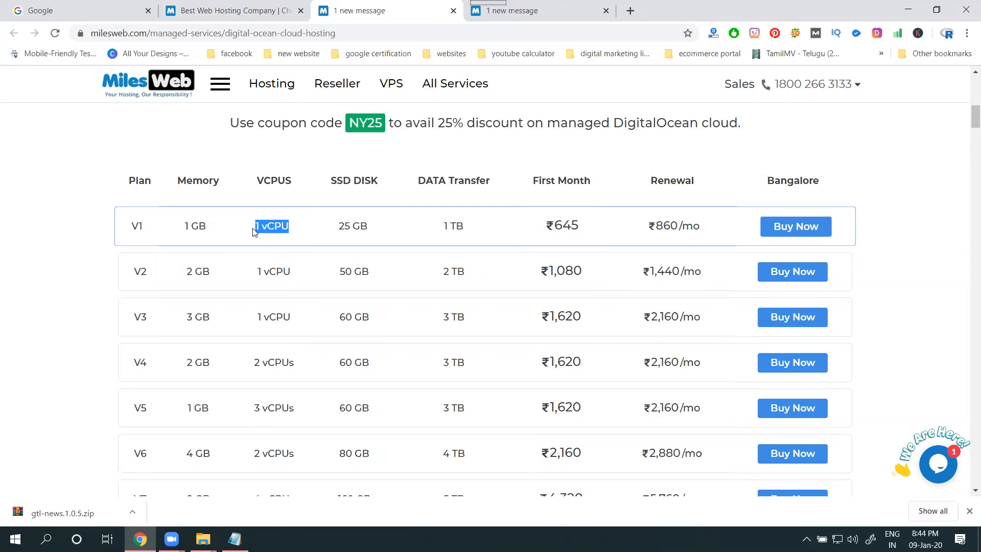
double_click(353, 226)
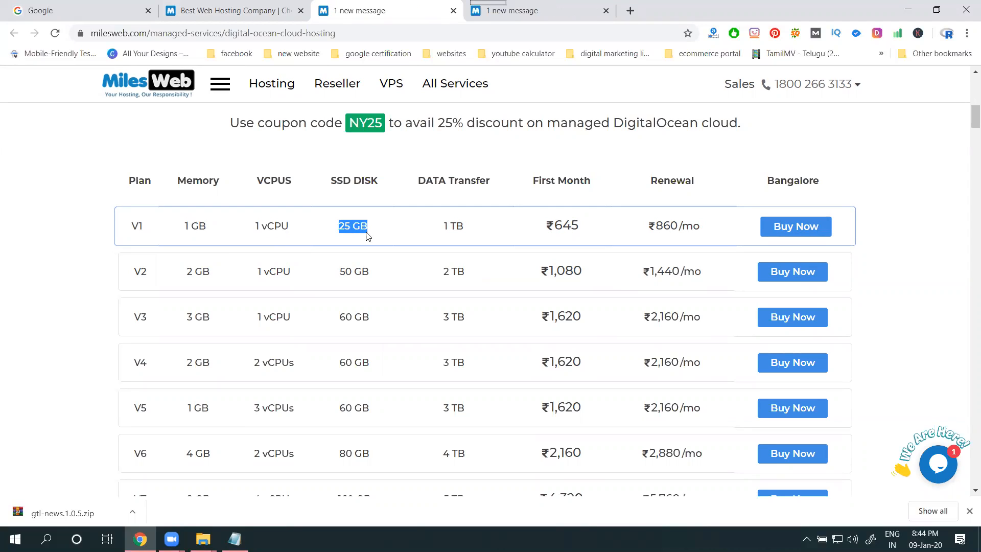
mouse_move(446, 226)
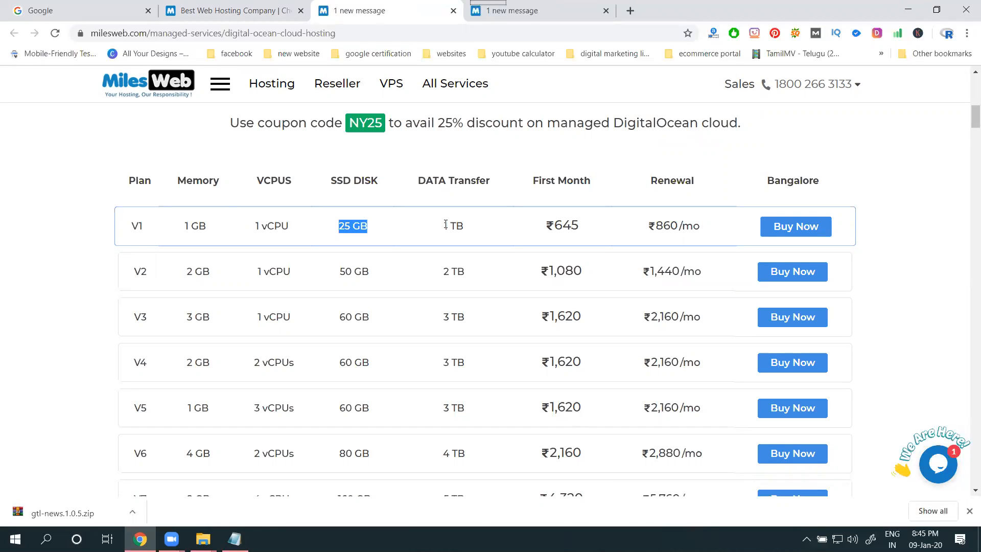
mouse_move(499, 229)
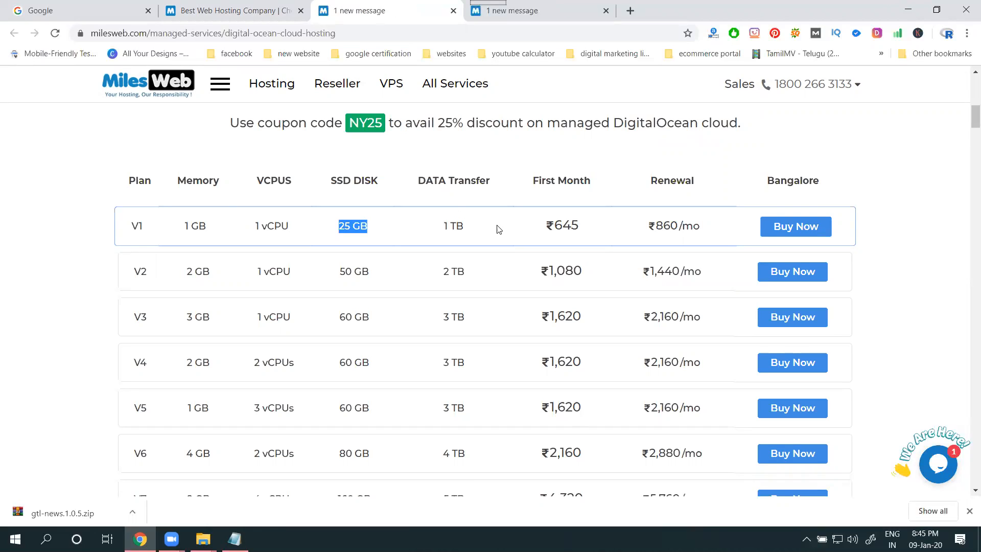
click(554, 226)
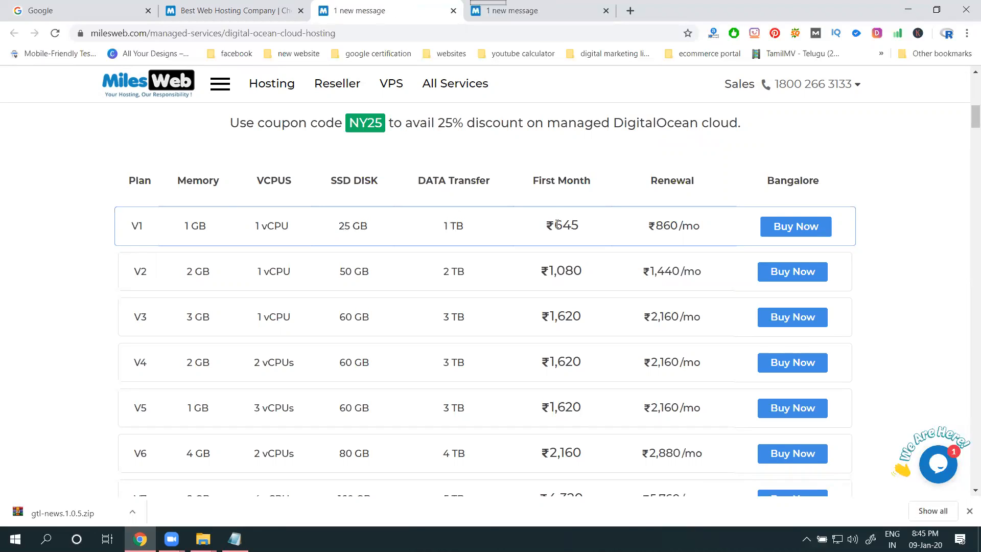
double_click(563, 226)
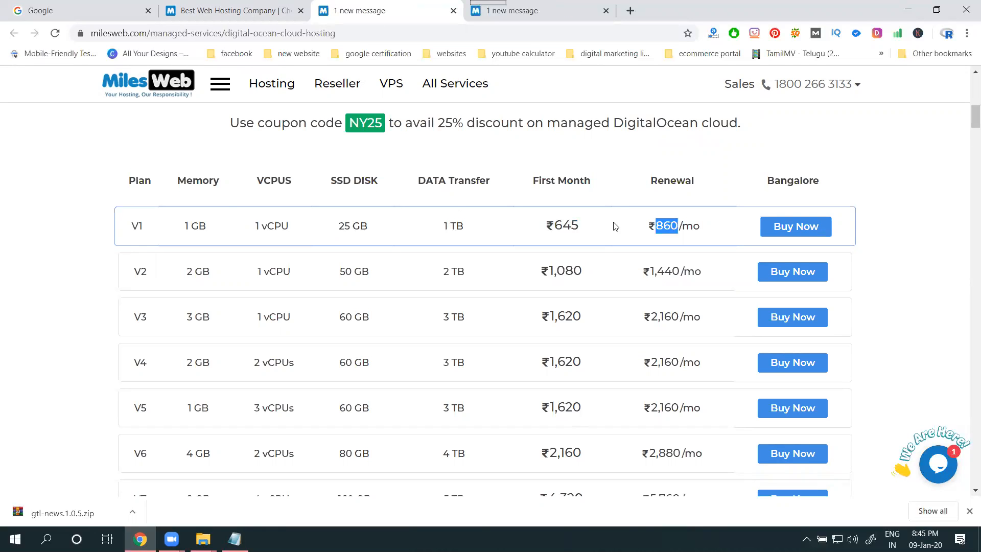
Scroll the DigitalOcean plans down to V14 and back up to the NY25 coupon line.
scroll(down, 3)
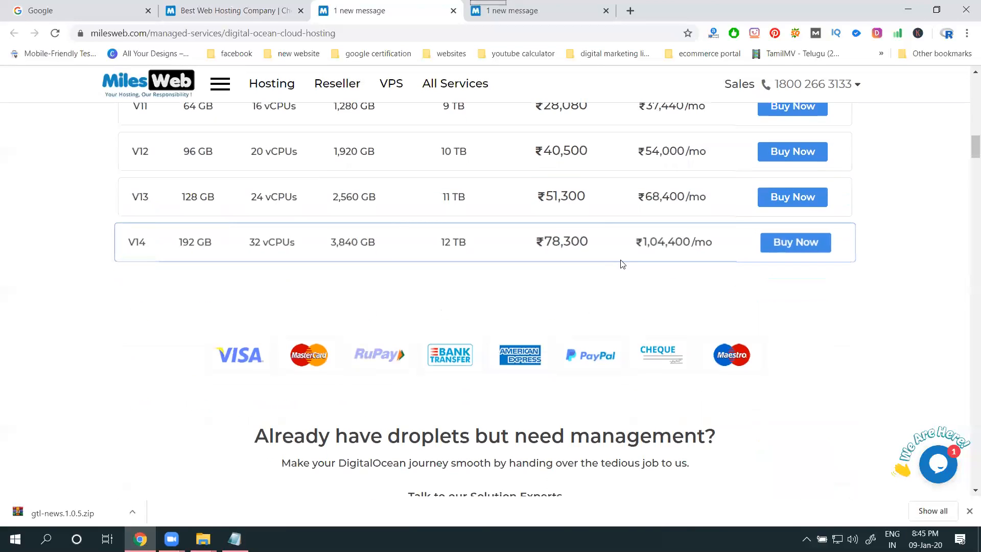
mouse_move(643, 243)
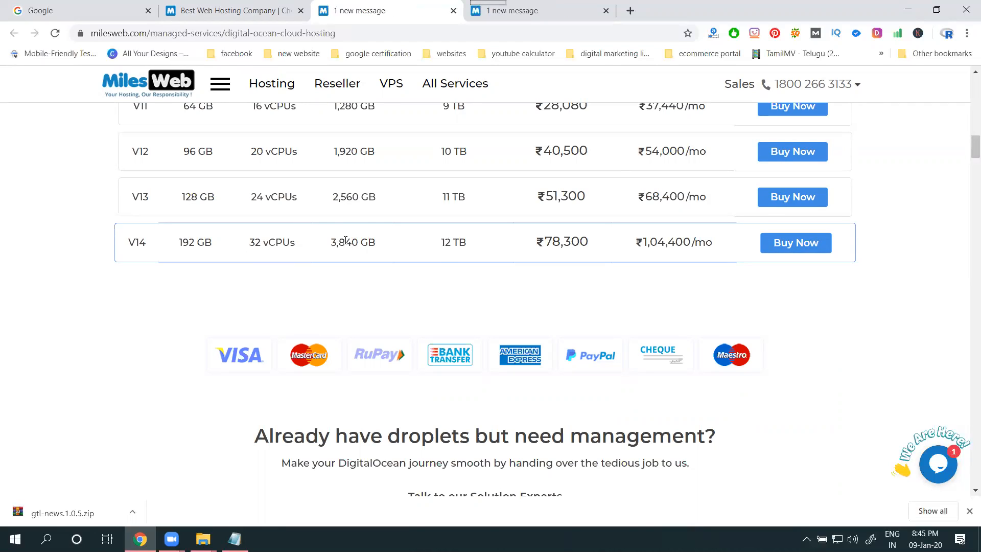
mouse_move(448, 258)
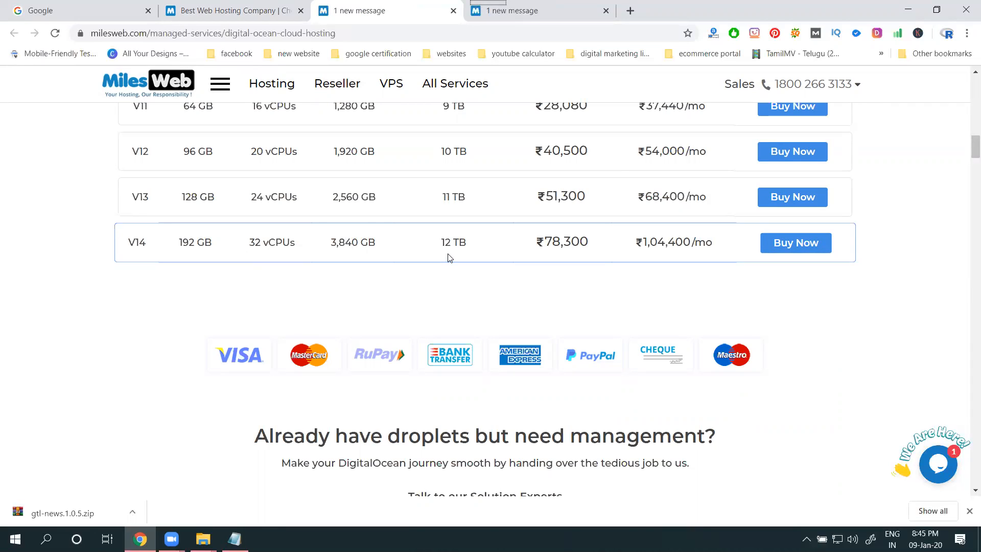
mouse_move(357, 259)
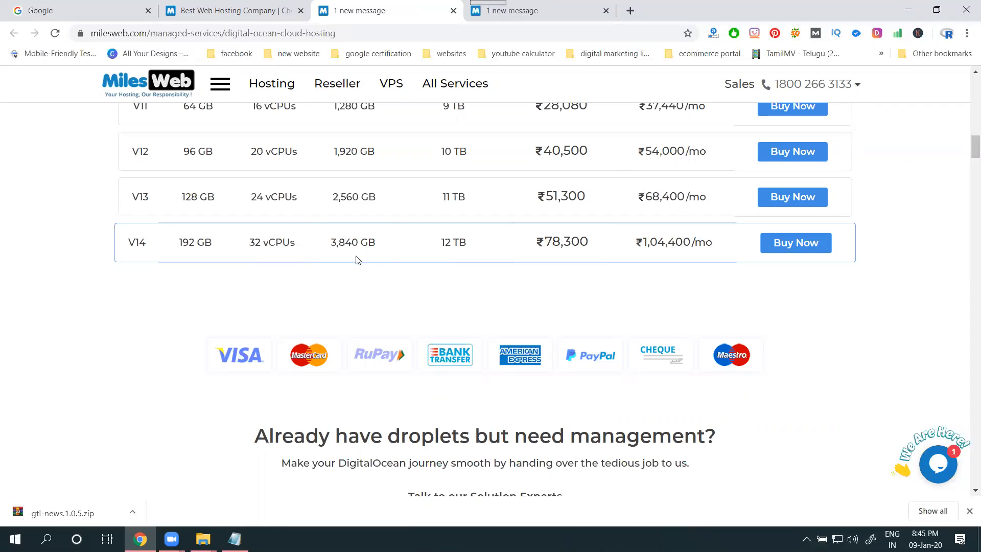
mouse_move(334, 255)
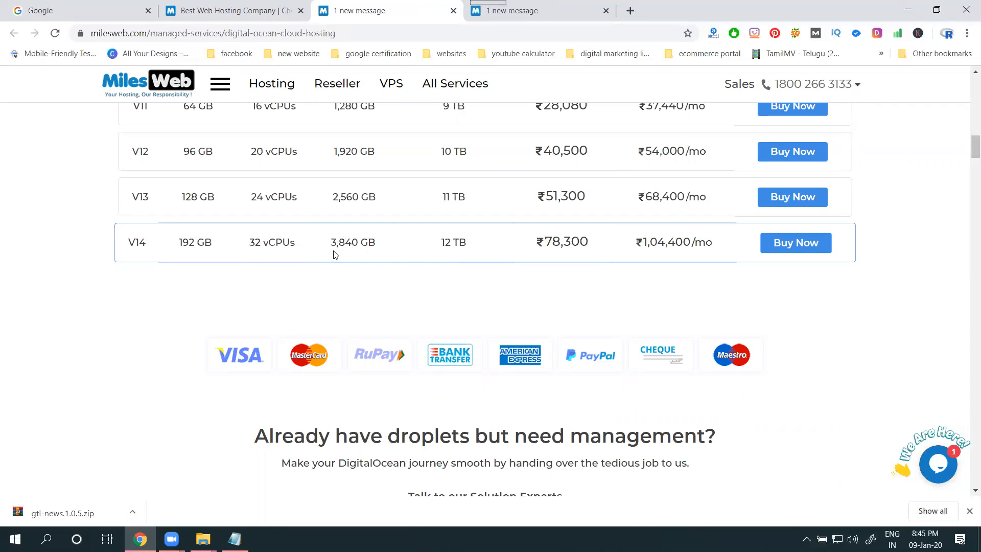
mouse_move(187, 251)
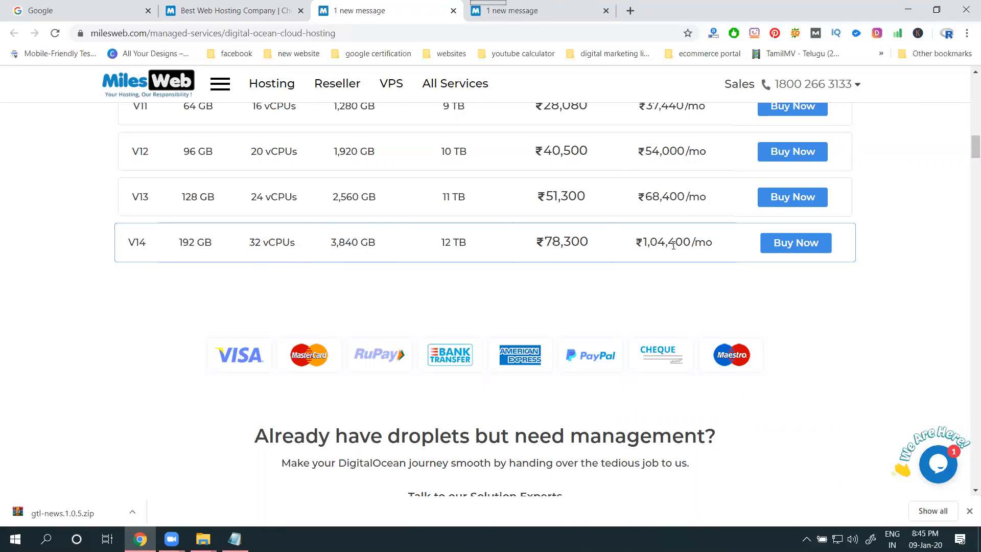
scroll(up, 3)
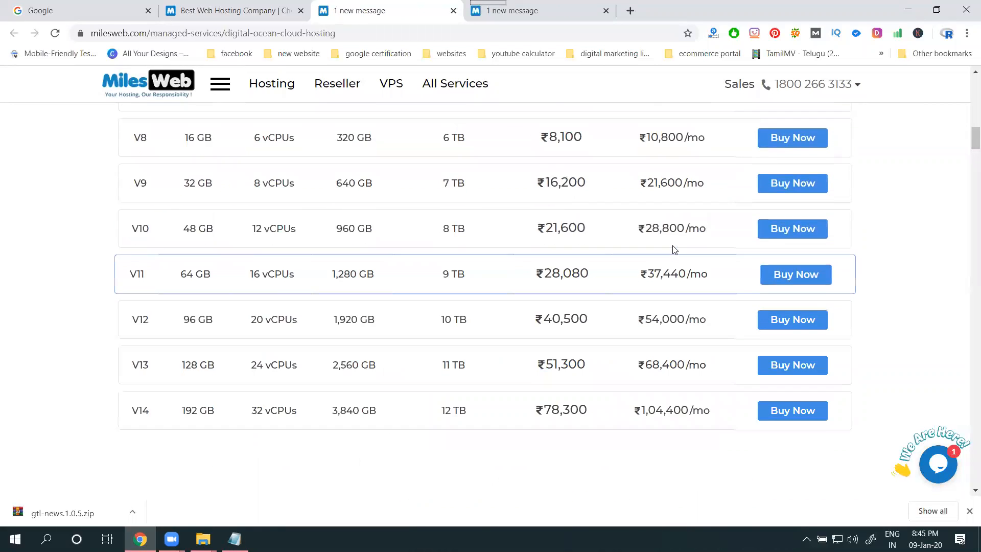
scroll(up, 3)
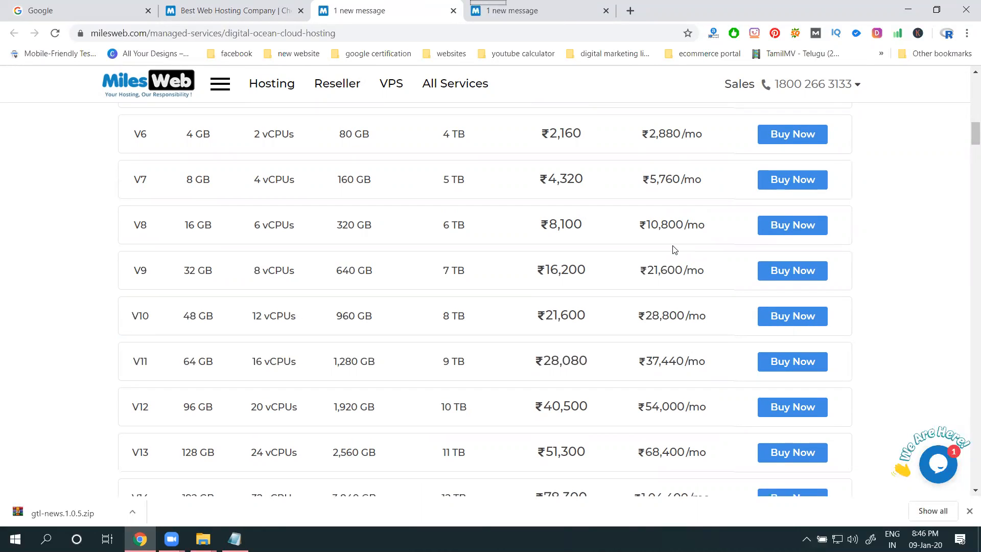
scroll(up, 3)
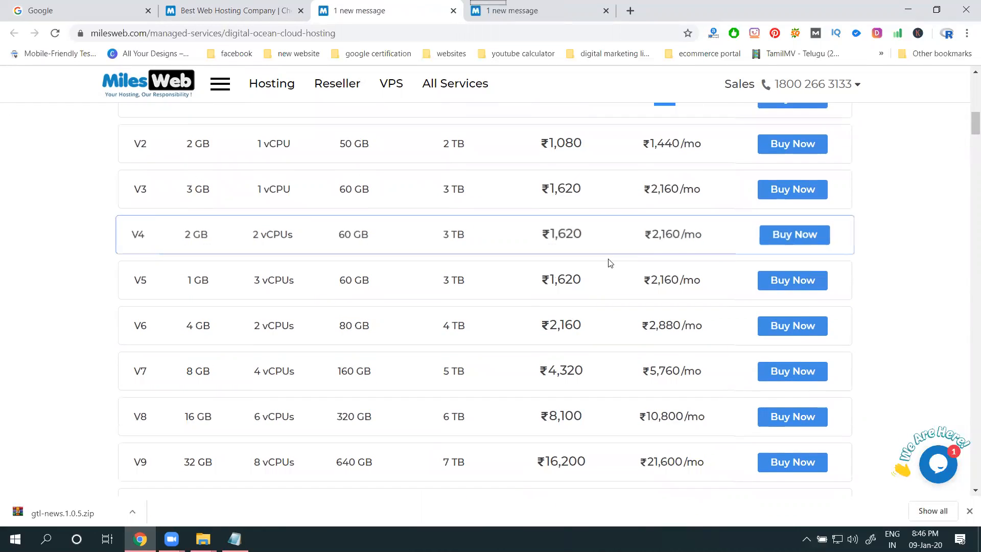
scroll(up, 3)
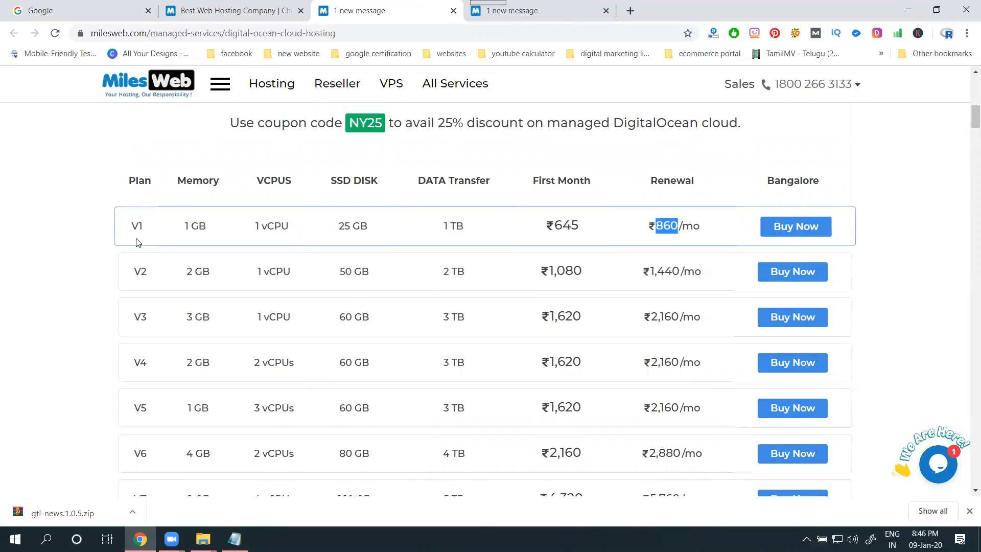
scroll(down, 3)
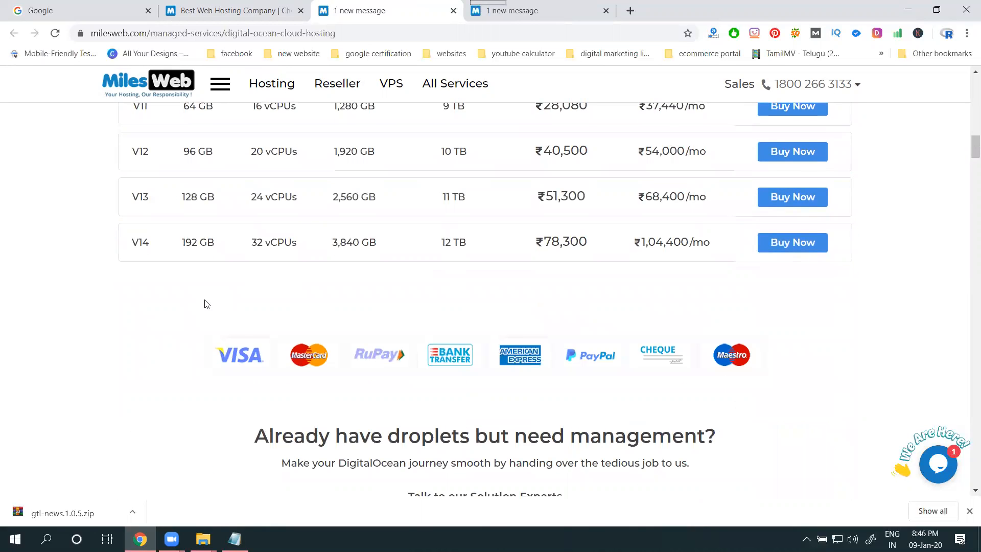
scroll(up, 3)
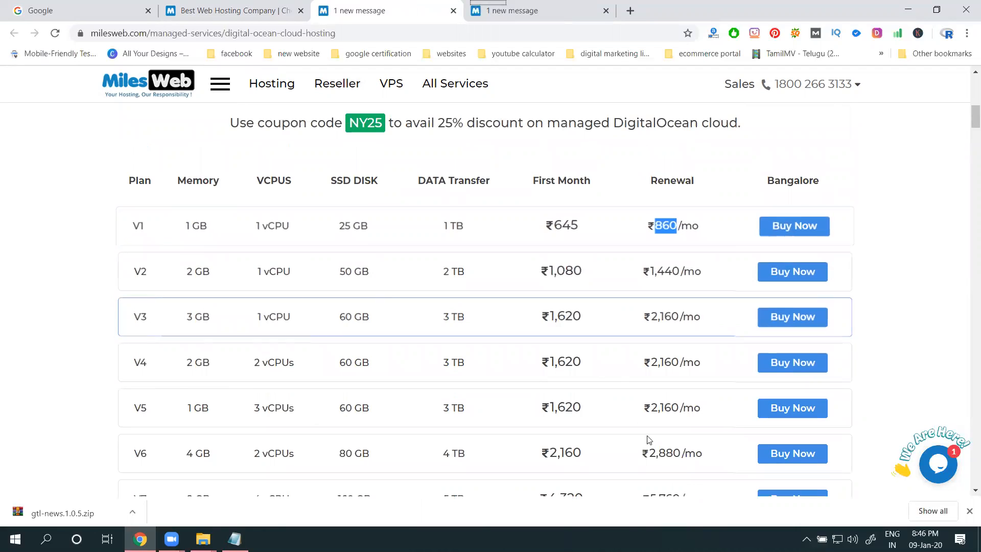
mouse_move(700, 505)
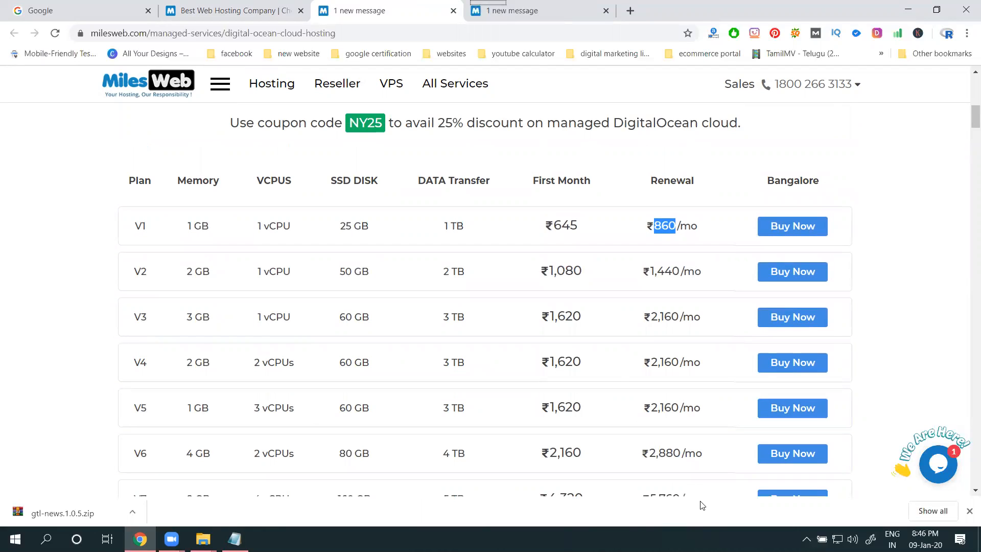
scroll(up, 3)
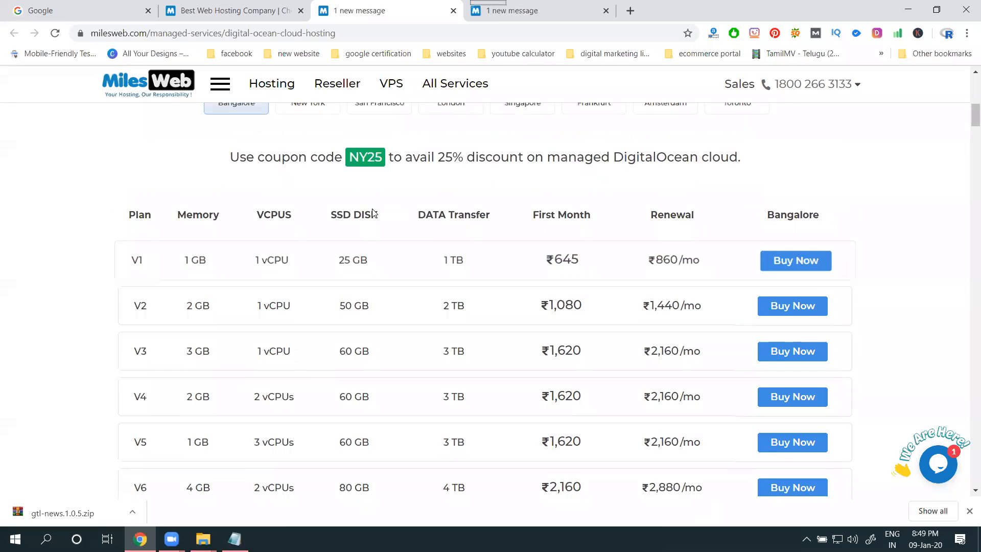
scroll(up, 3)
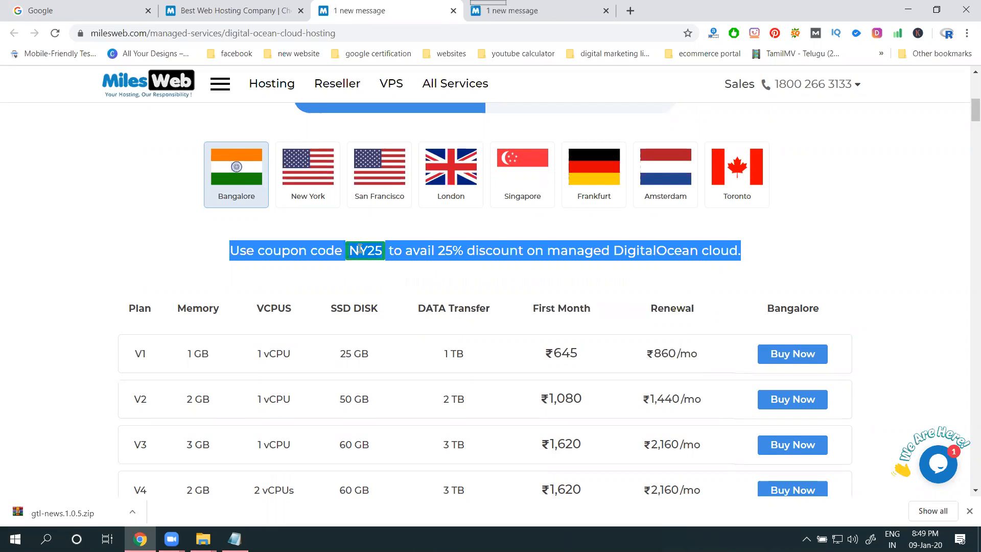
Buy the V1 Bangalore plan and review its annual checkout with Rs 12,177.60 due.
click(792, 353)
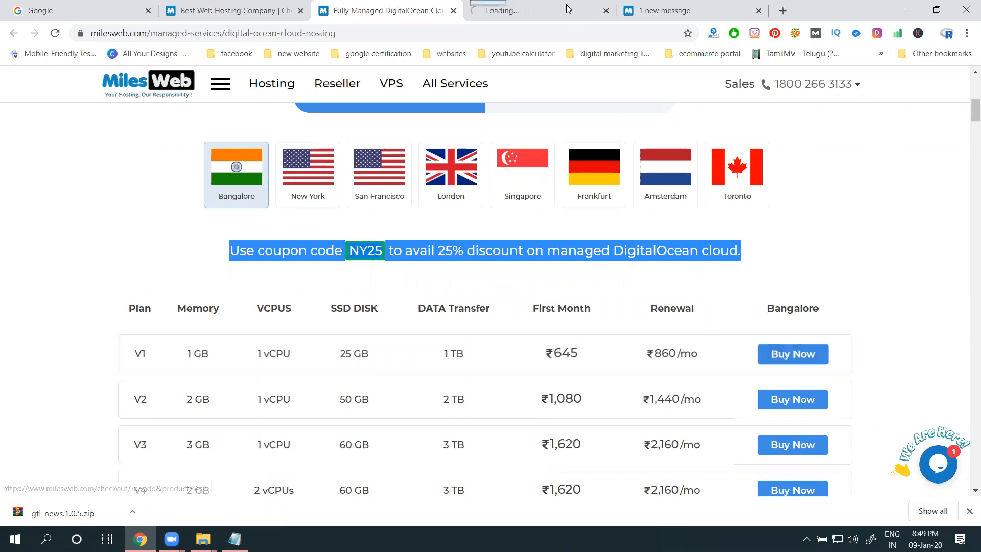
click(791, 354)
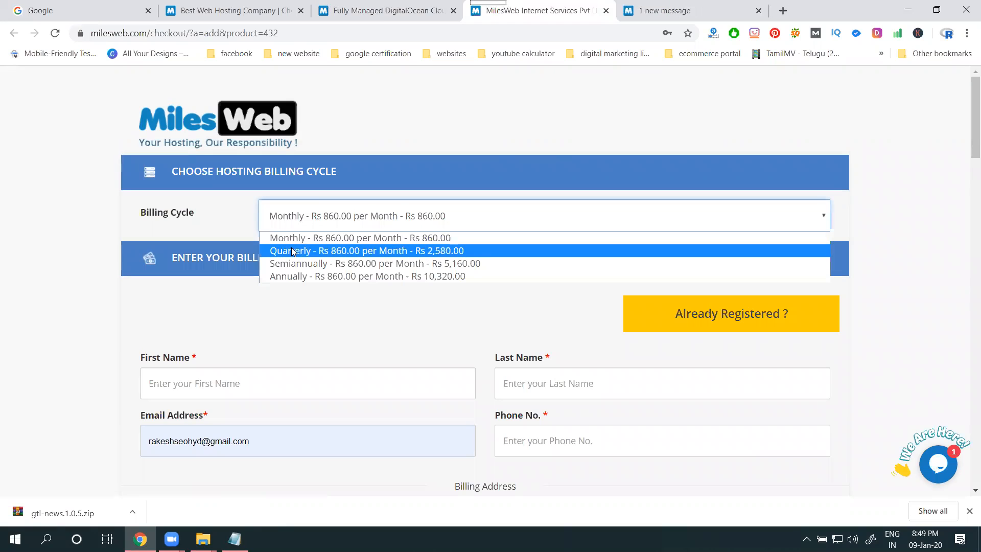
mouse_move(291, 276)
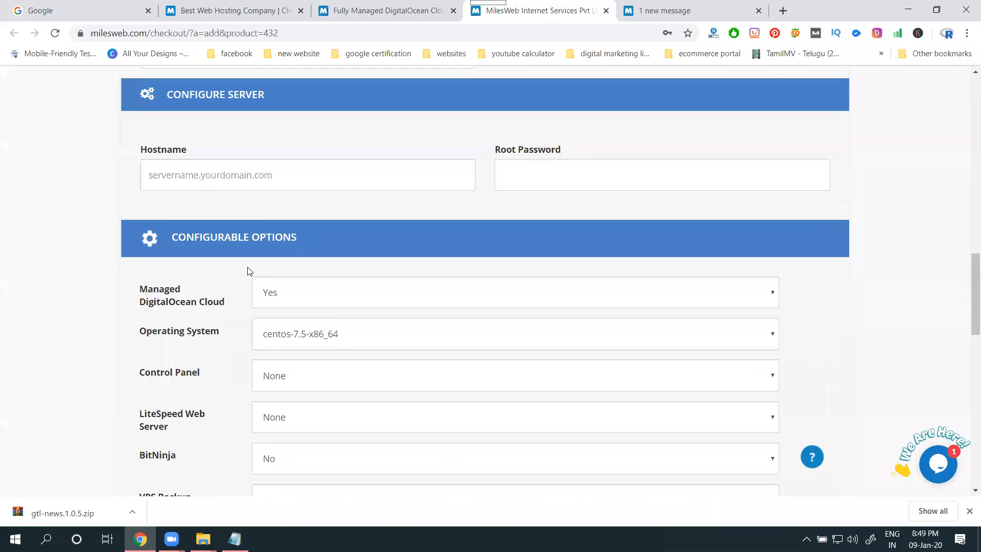
scroll(down, 3)
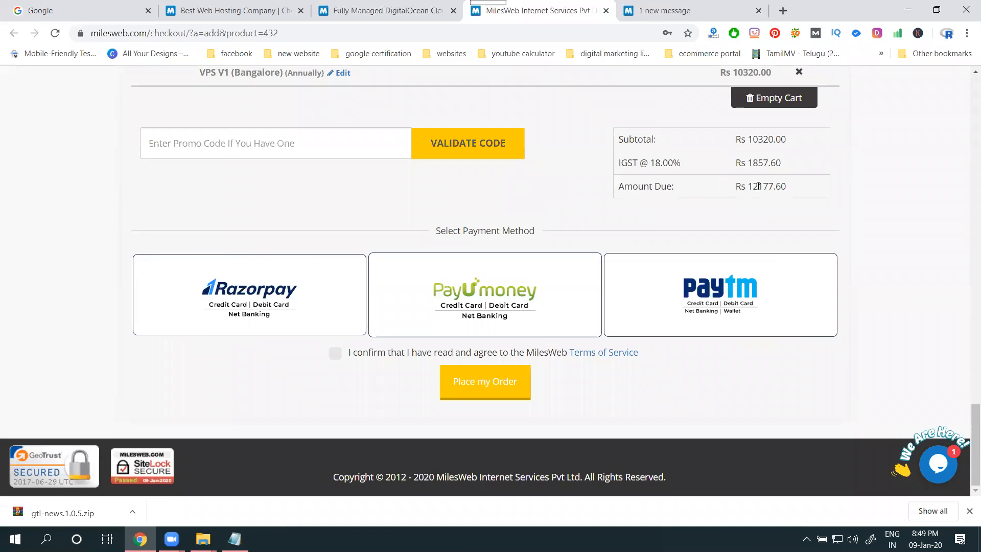
mouse_move(715, 184)
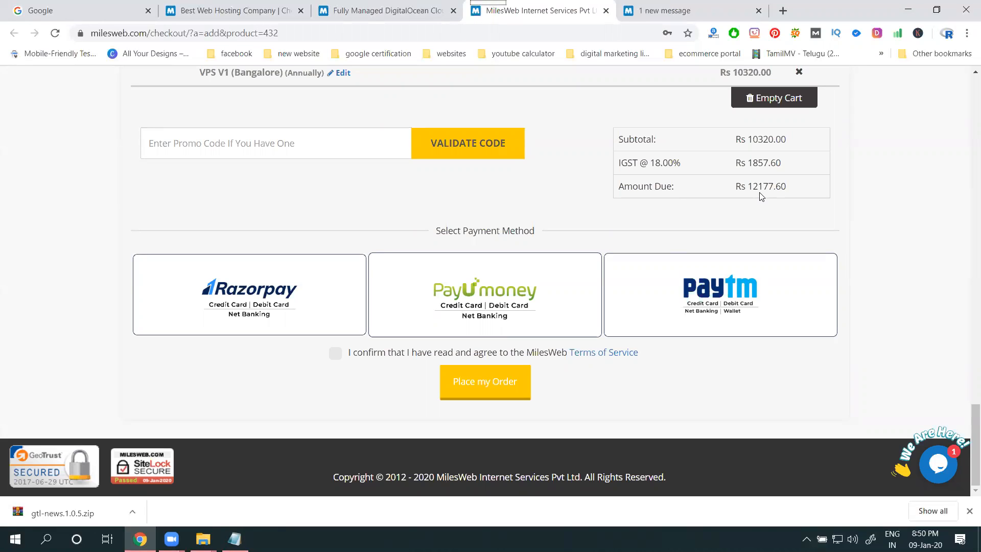
scroll(up, 3)
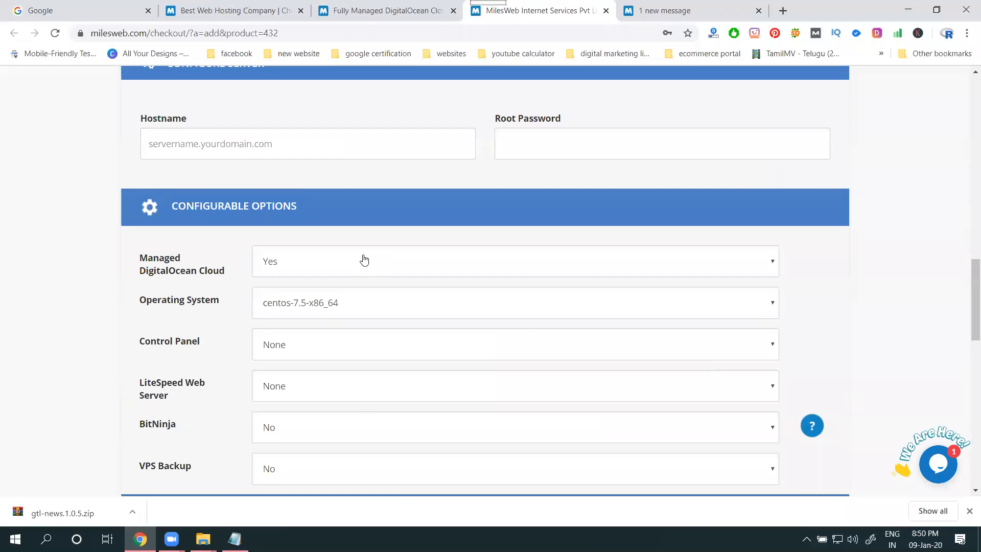
scroll(down, 3)
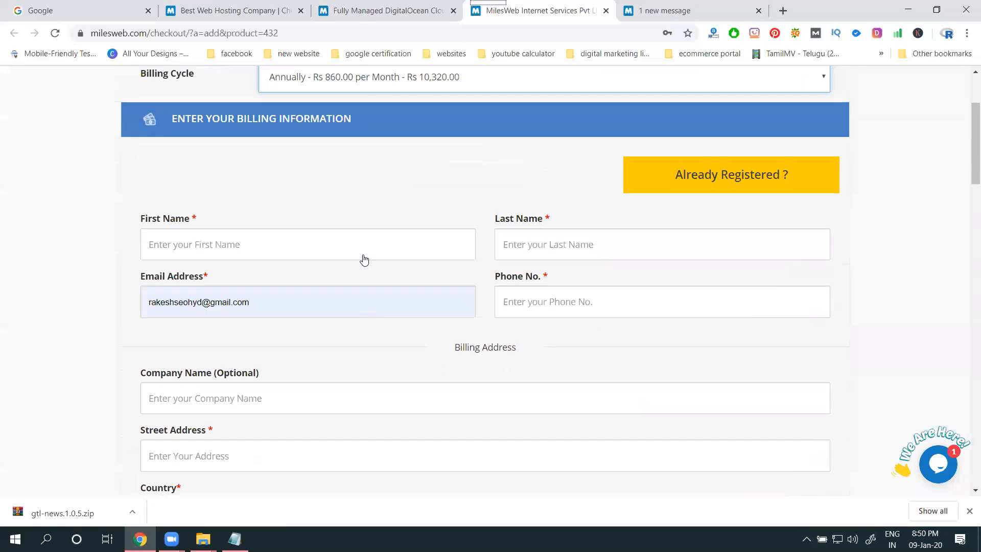
scroll(up, 3)
text(ny)
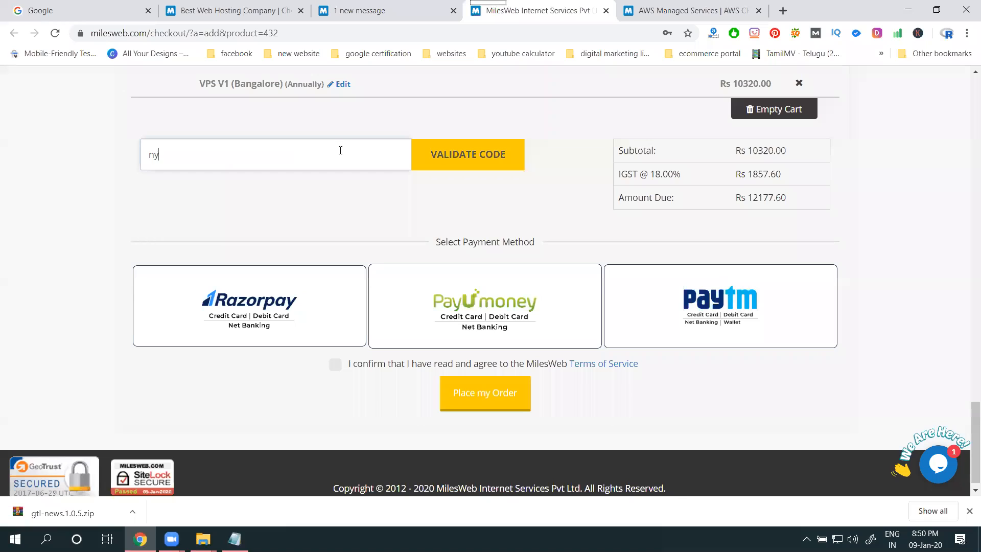
Validate promo code ny25, which is rejected, then move billing to semiannual at Rs 5,160.
text(25)
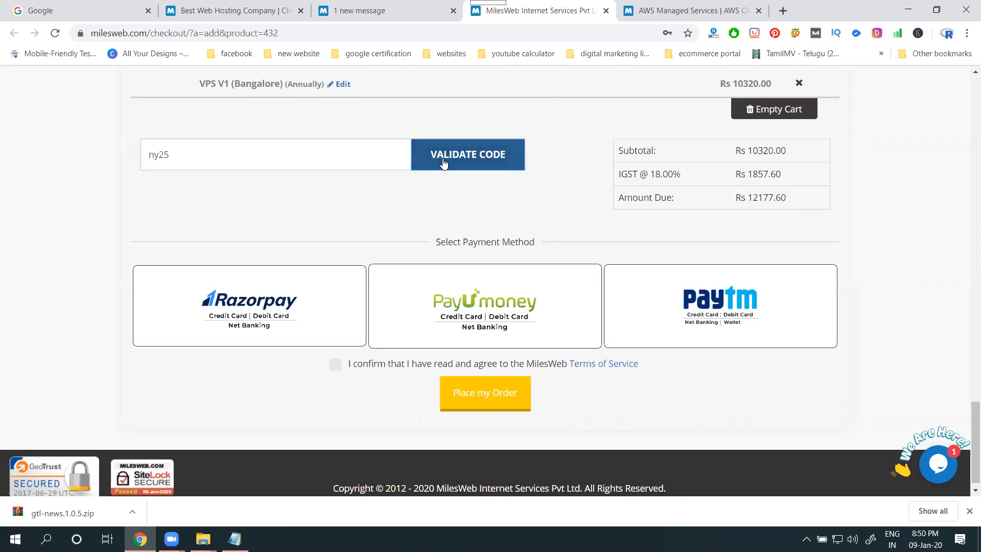
click(467, 154)
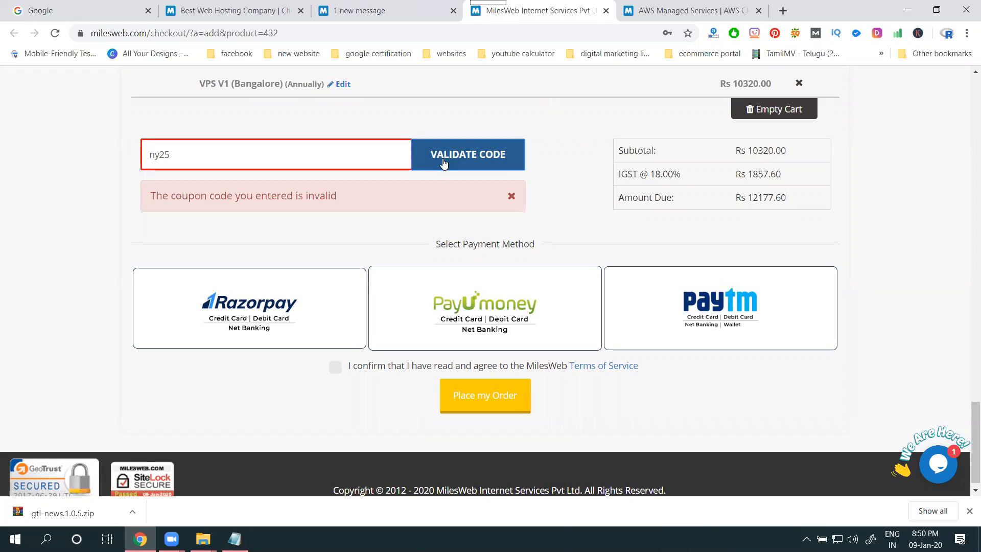
mouse_move(334, 185)
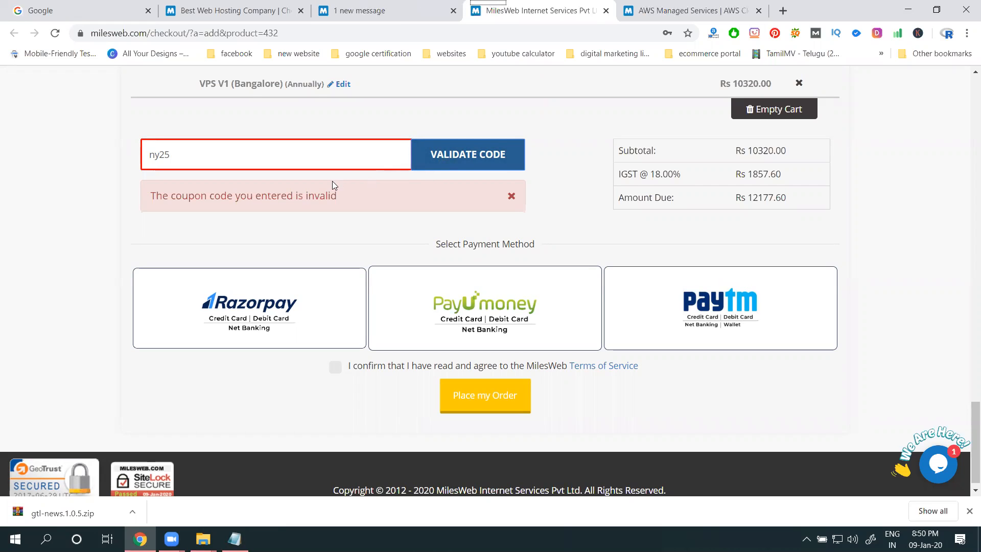
scroll(up, 3)
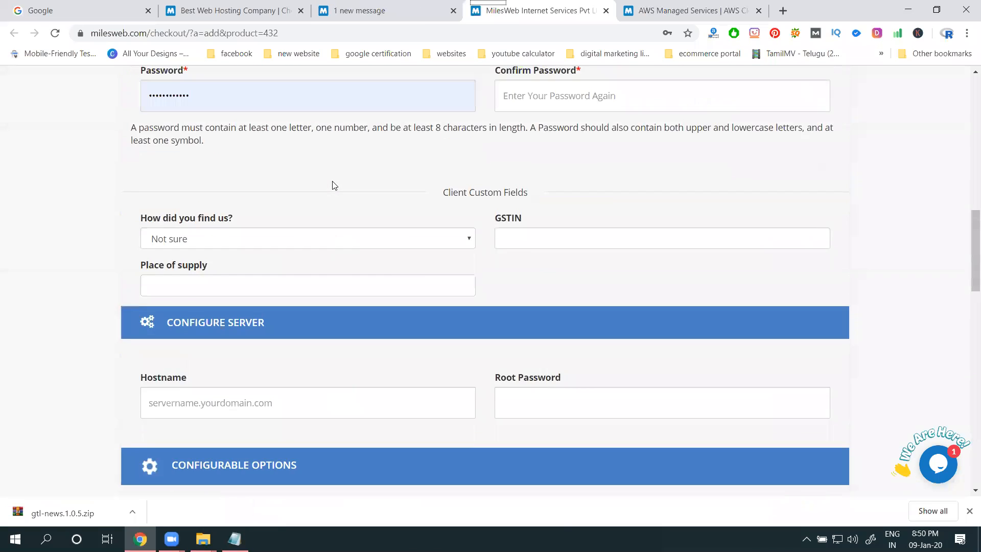
scroll(up, 3)
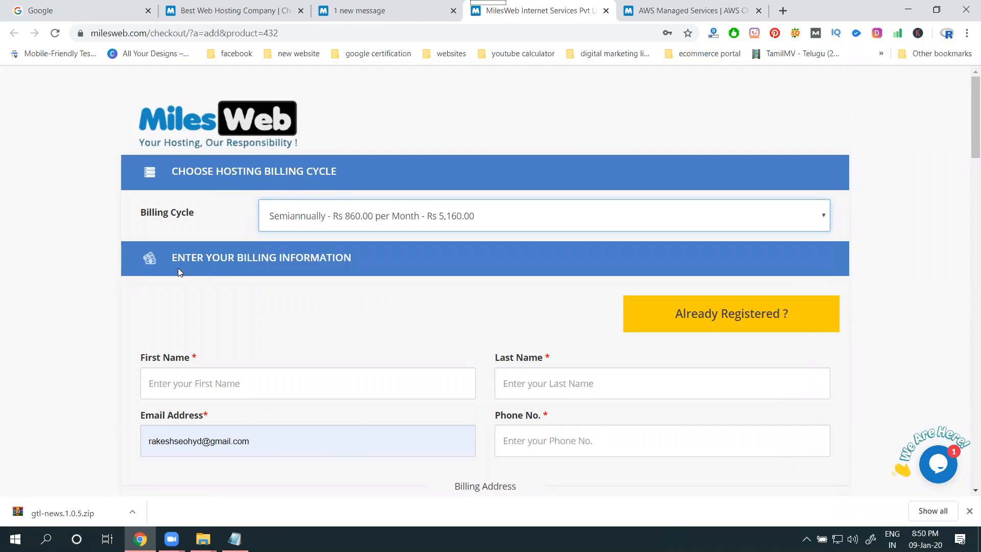
Retry NY25 and change billing to quarterly, Rs 2,580 with Rs 3,044.40 due.
scroll(down, 3)
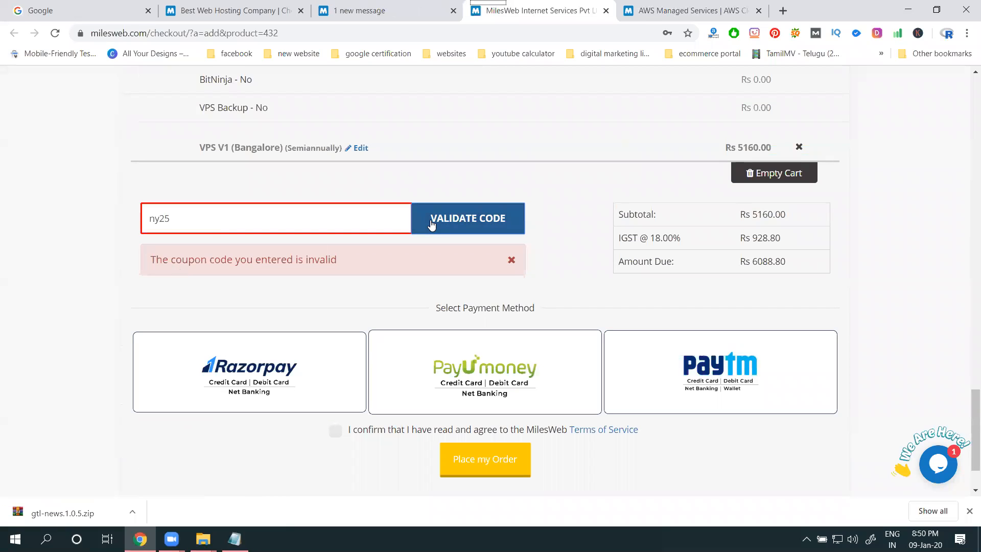
mouse_move(244, 253)
text(NY)
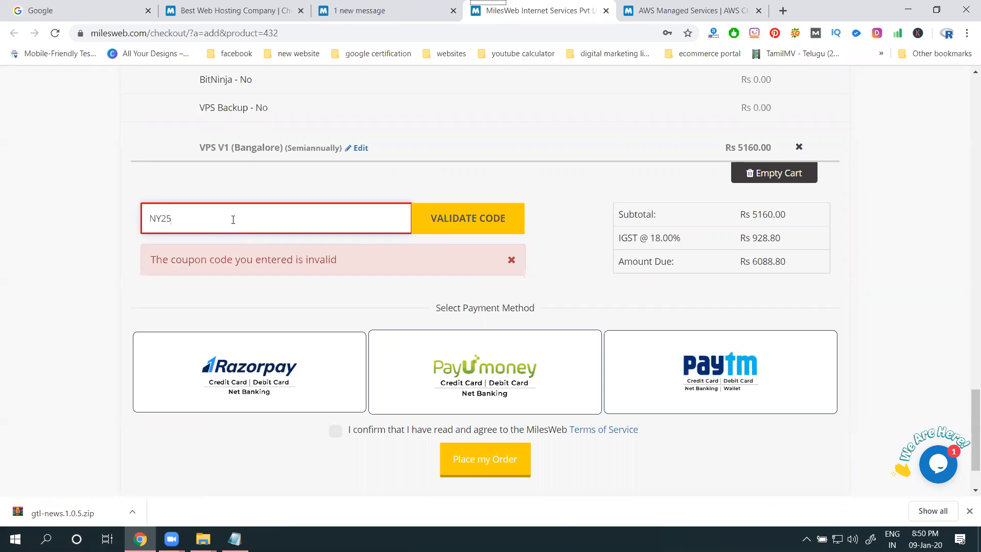
mouse_move(466, 218)
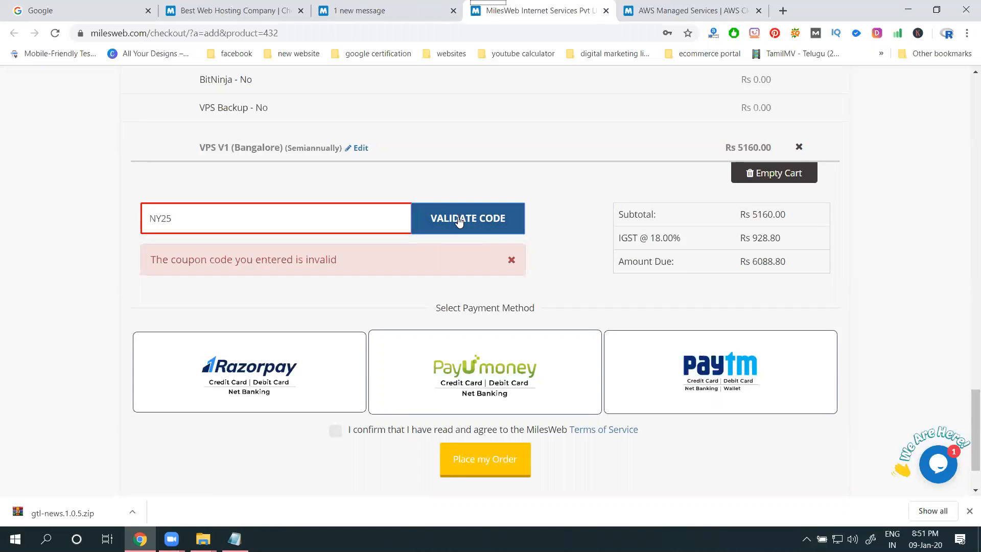
scroll(up, 3)
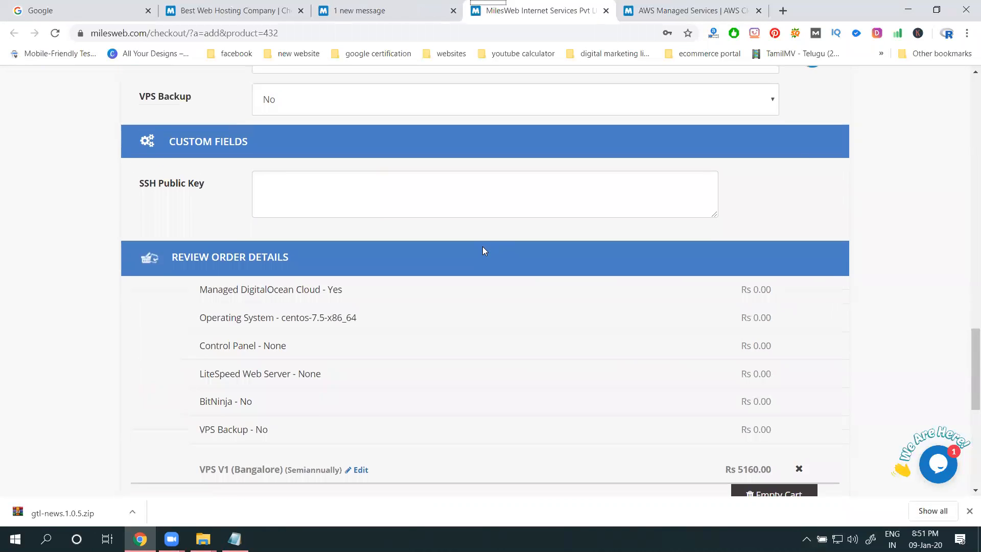
scroll(up, 3)
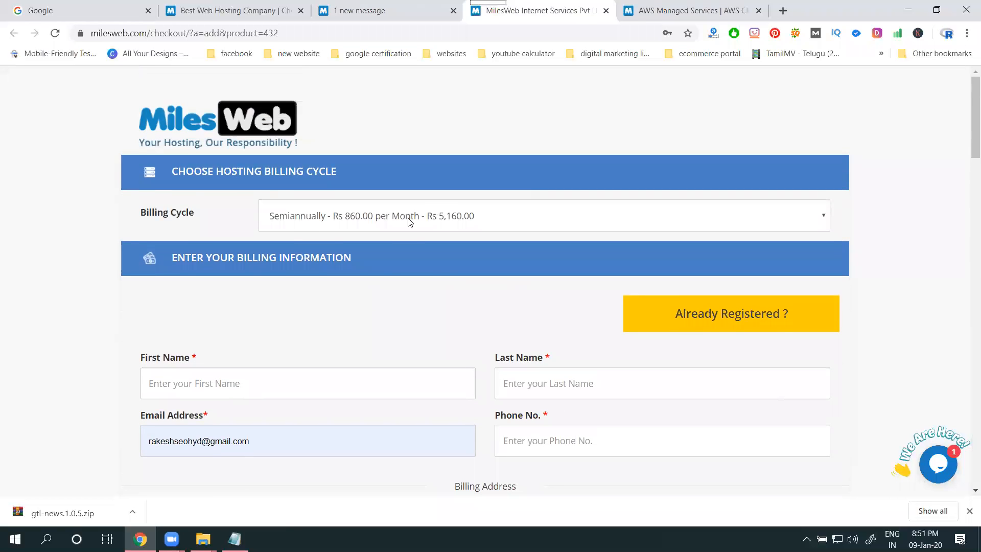
scroll(down, 3)
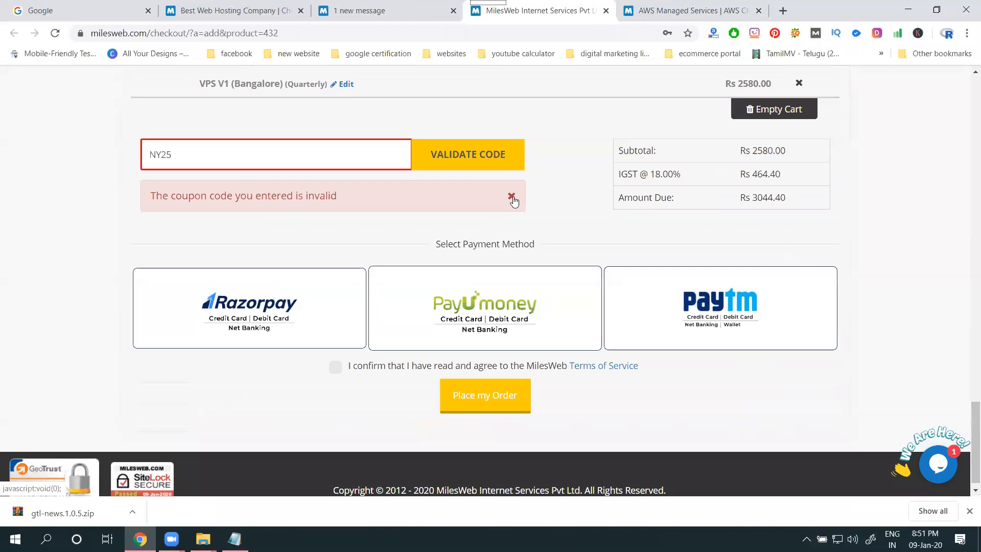
mouse_move(516, 209)
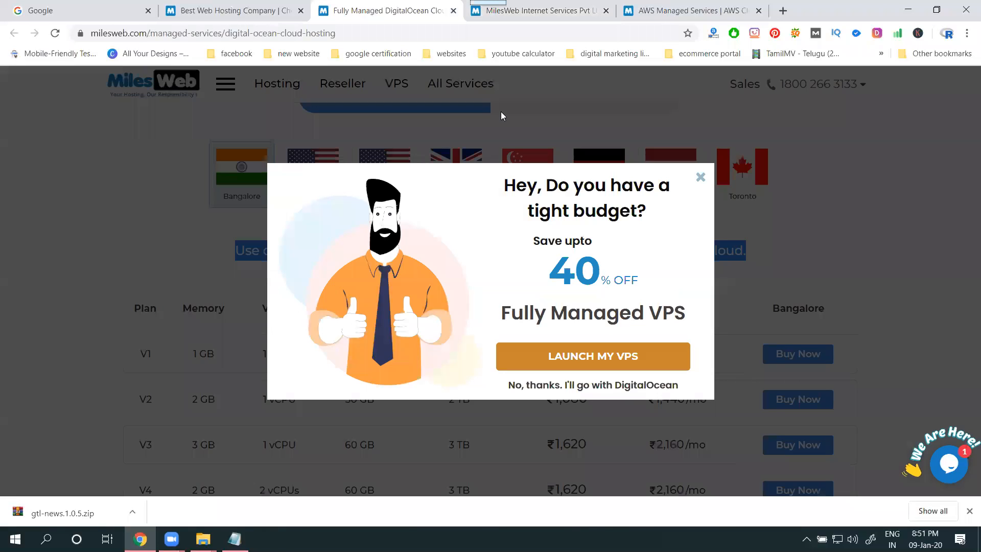
Dismiss the managed VPS offer and copy the NY25 code from the DigitalOcean offer text.
click(700, 177)
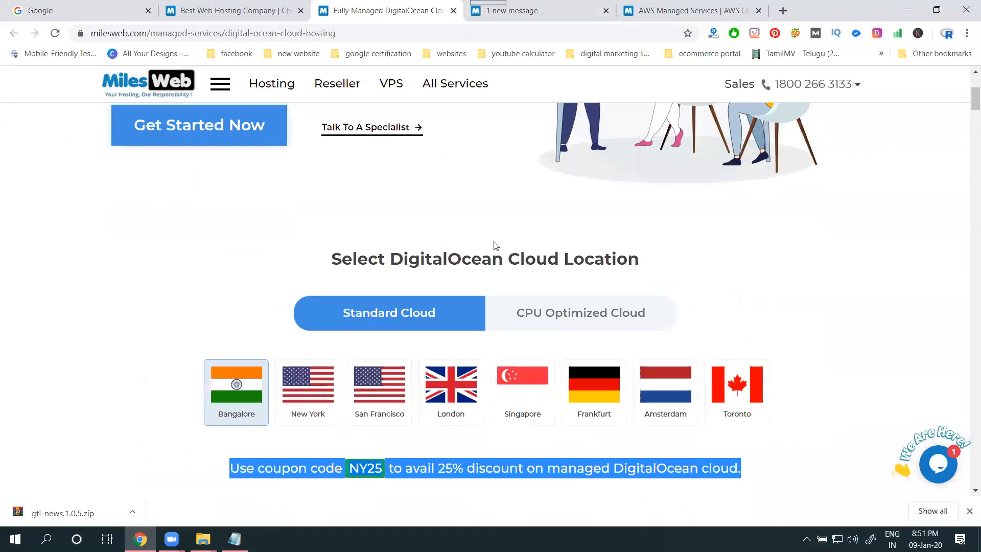
scroll(down, 3)
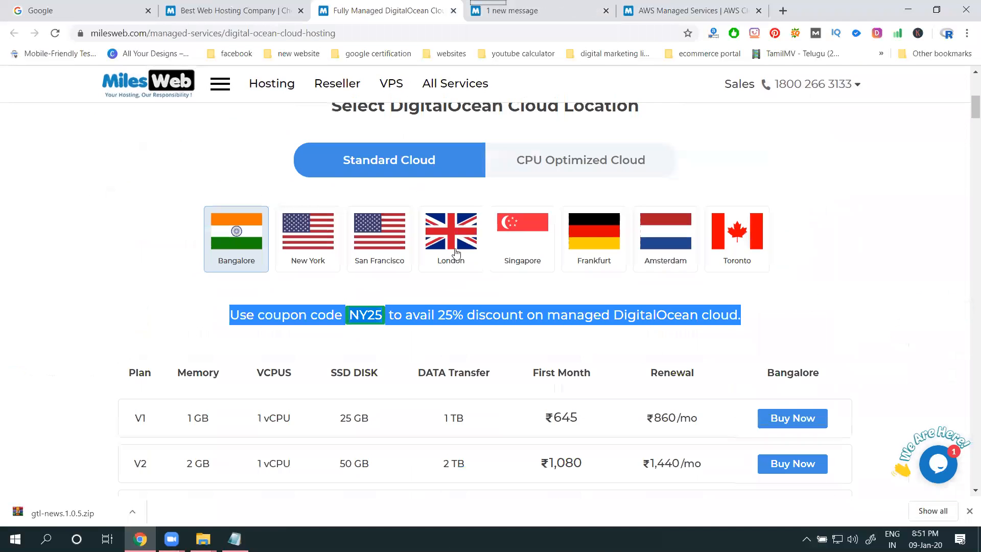
click(380, 315)
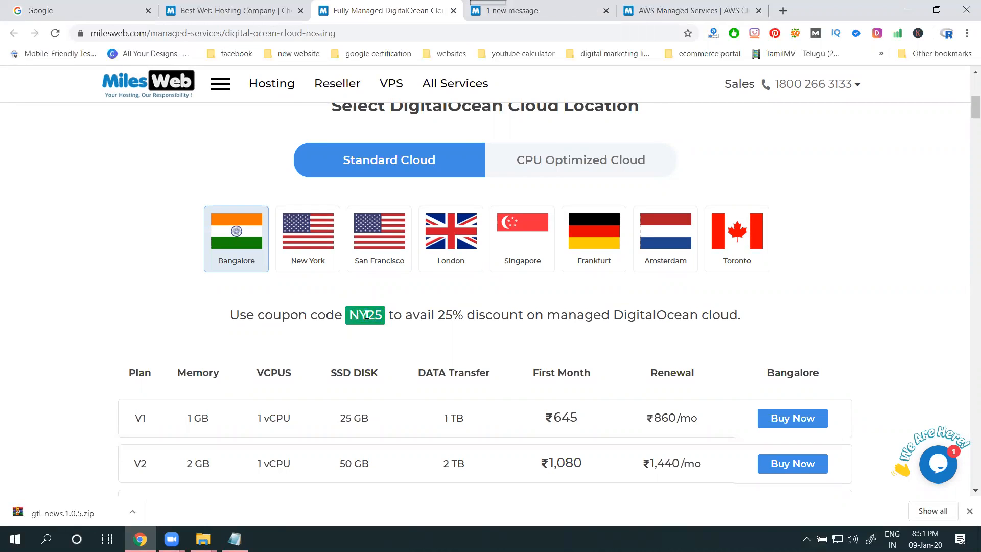
right_click(364, 315)
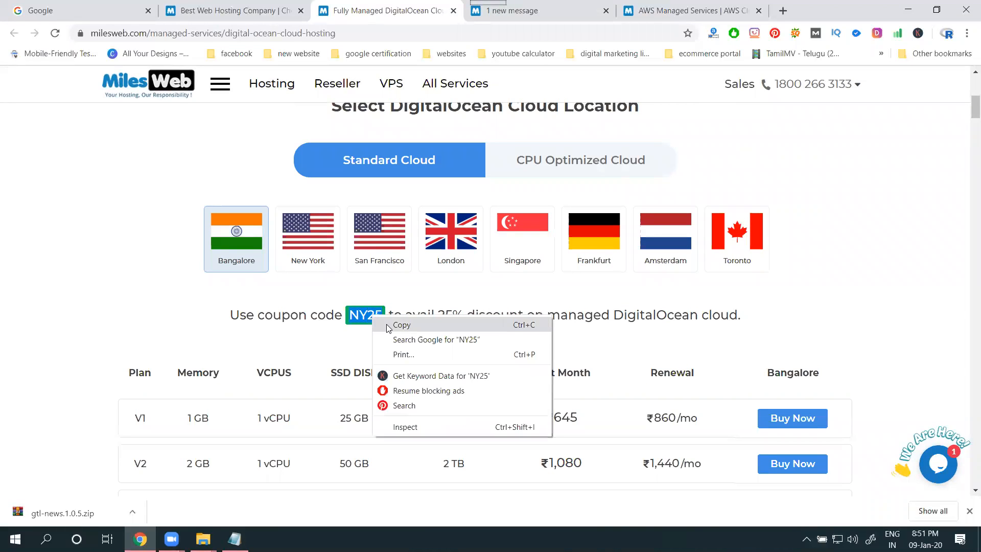
click(688, 11)
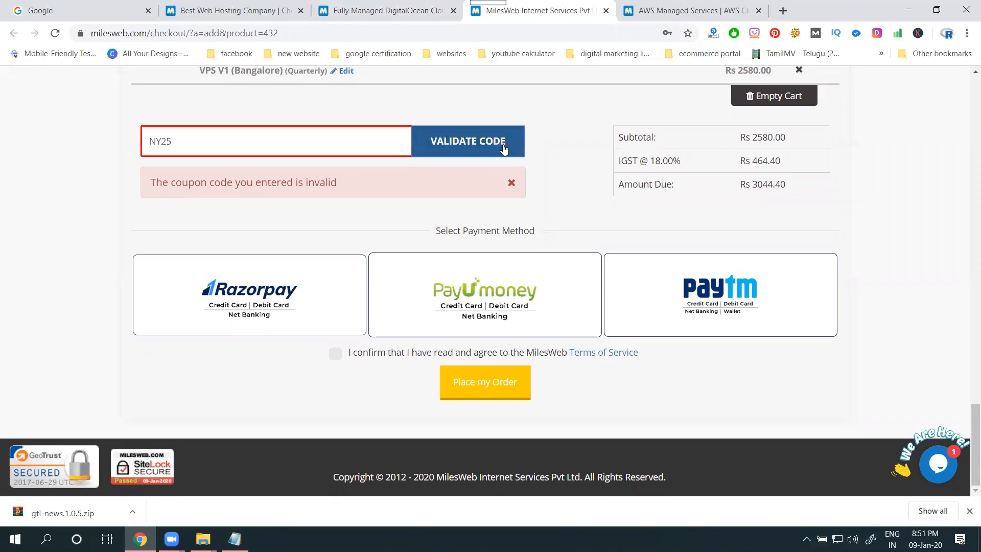
Switch V1 to monthly billing and apply ny25 for 25% off, leaving Rs 761.10 due.
scroll(up, 3)
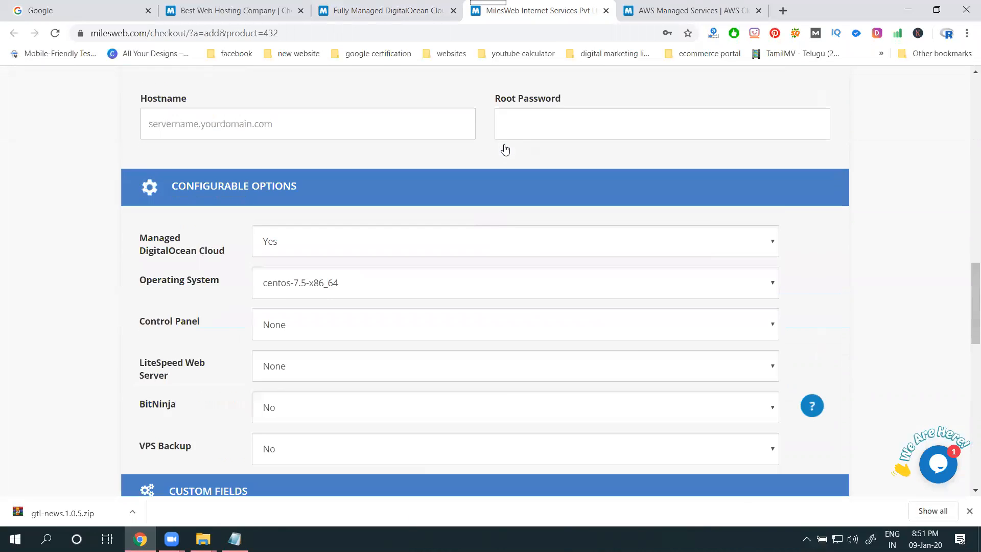
scroll(up, 3)
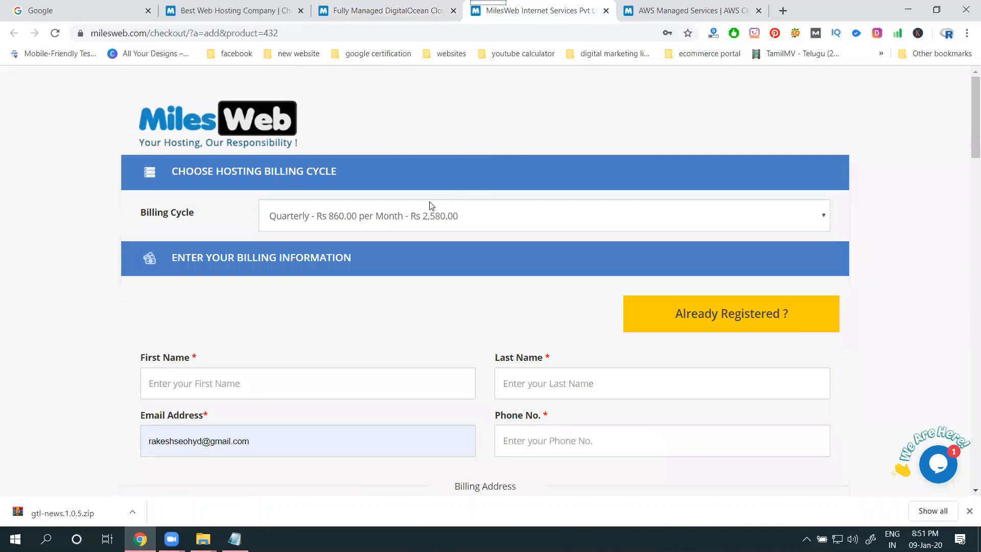
scroll(down, 3)
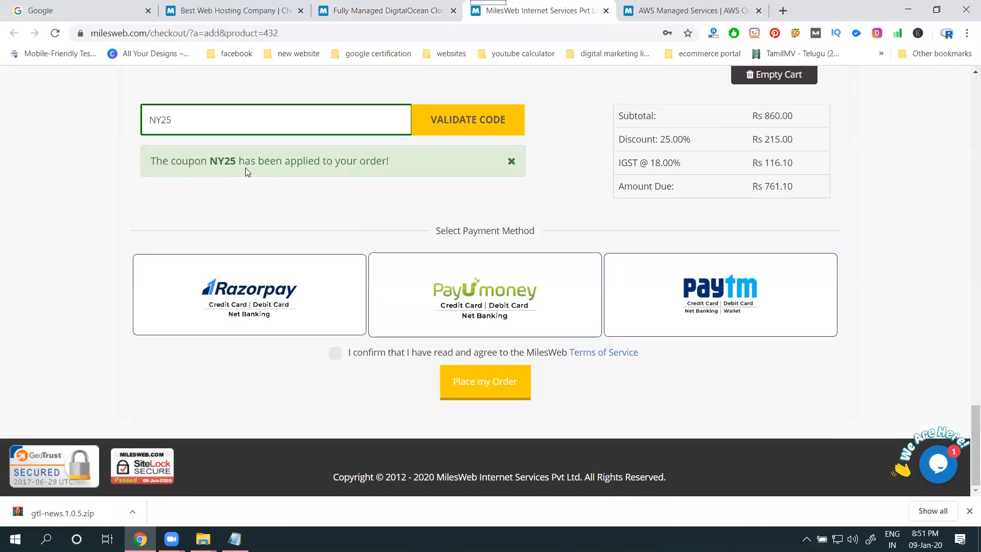
mouse_move(233, 166)
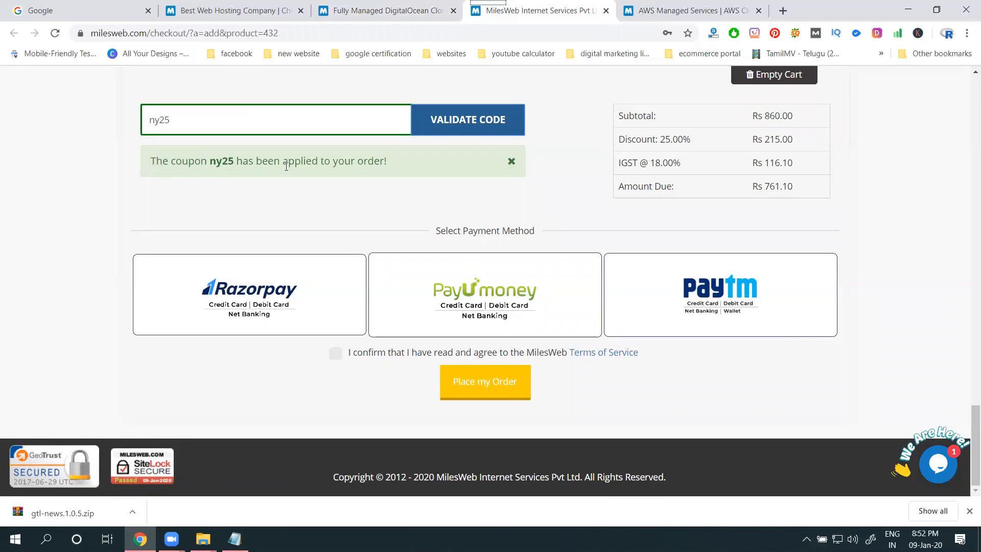
mouse_move(285, 195)
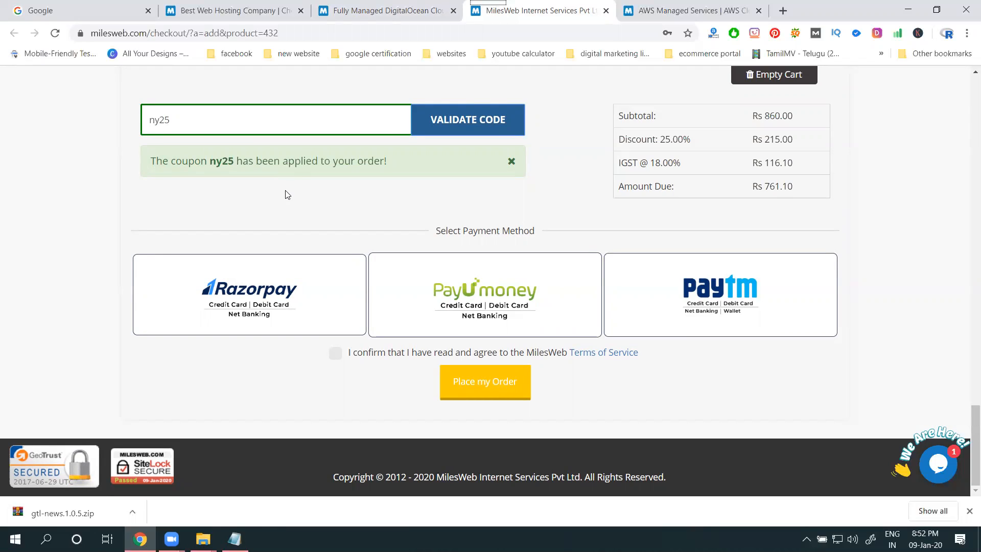
mouse_move(772, 201)
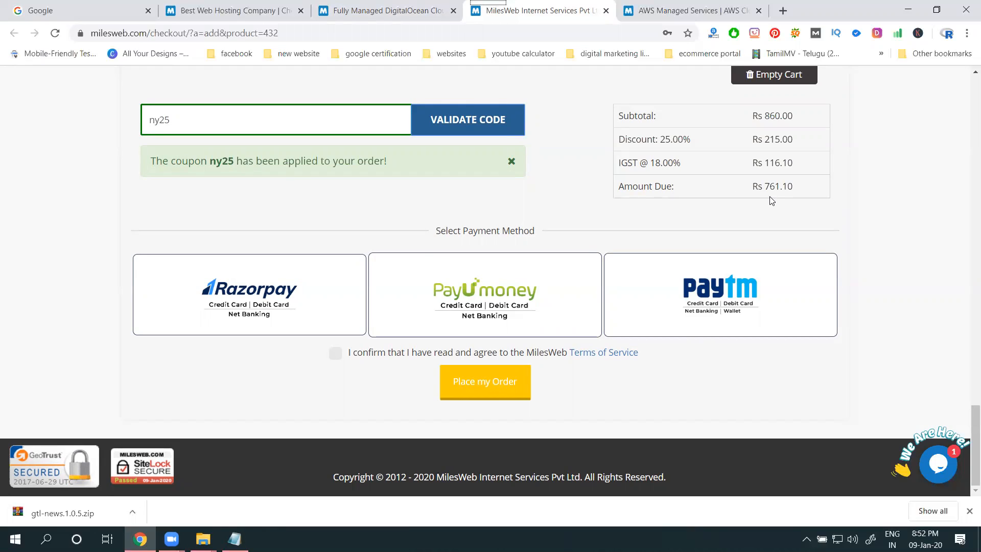
scroll(up, 3)
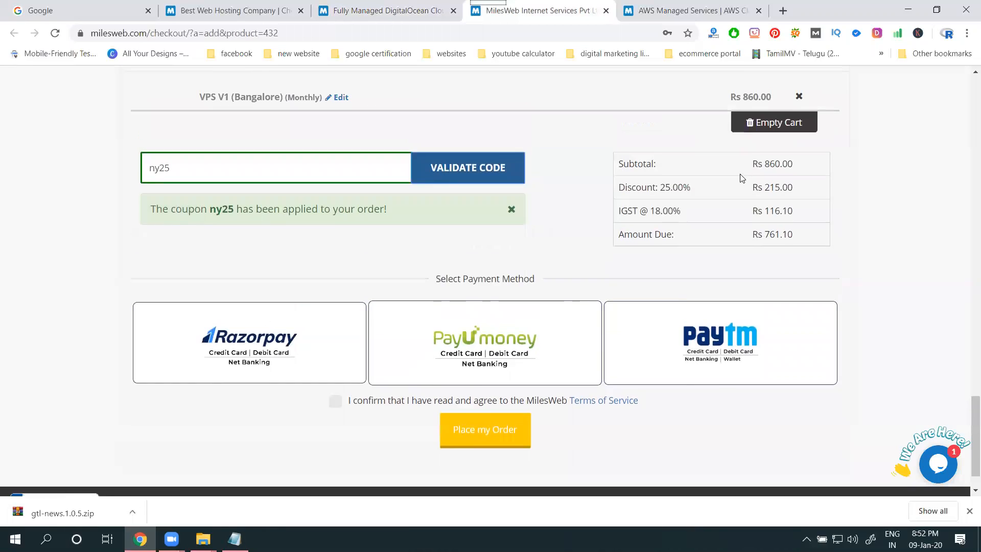
Close the VPS checkout and scroll the AWS Mumbai Linux V1–V7 plans to the AWS25 coupon line.
click(773, 122)
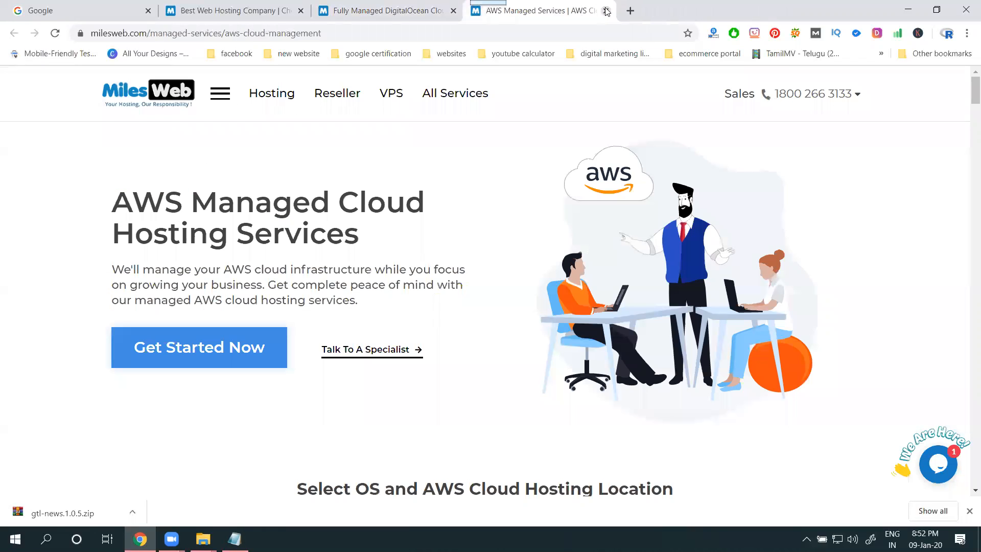
scroll(down, 3)
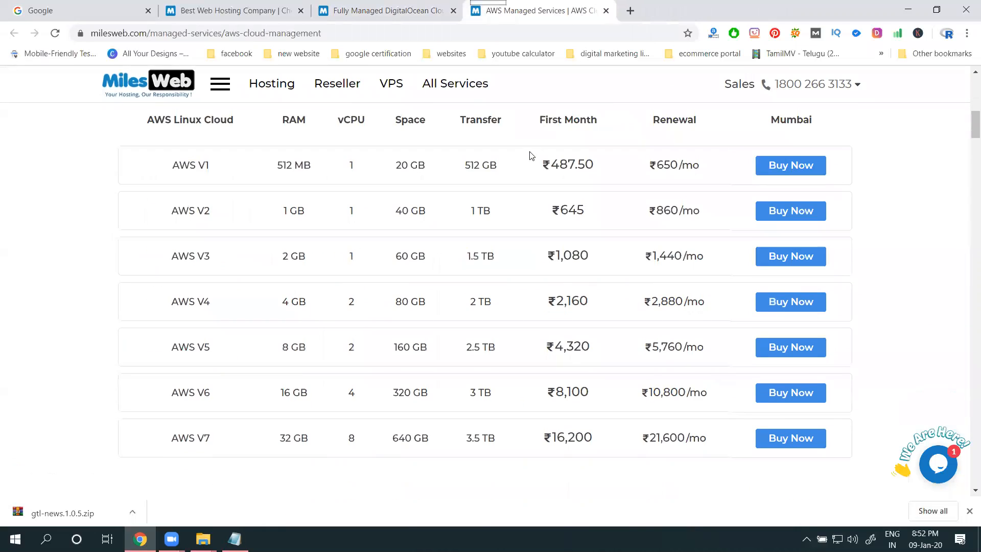
scroll(down, 3)
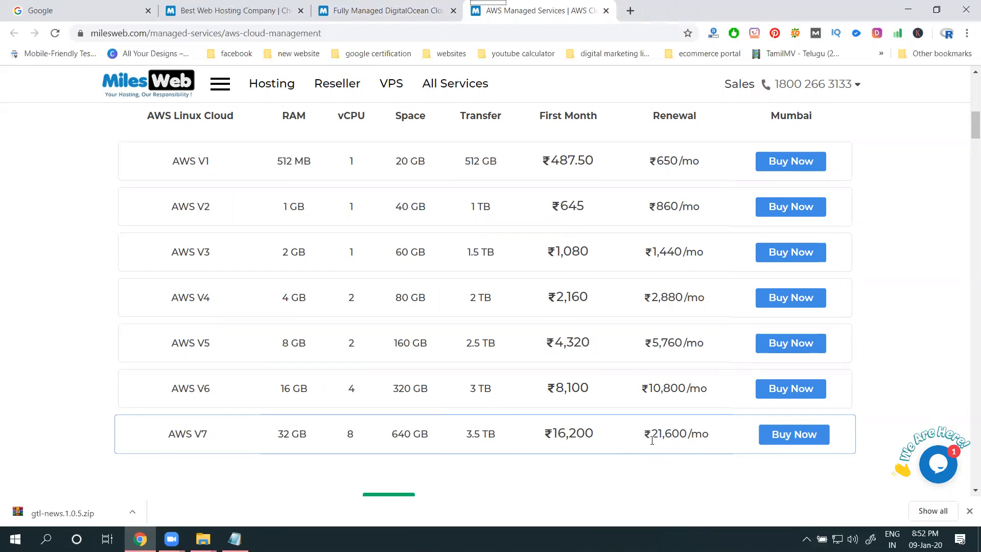
scroll(up, 3)
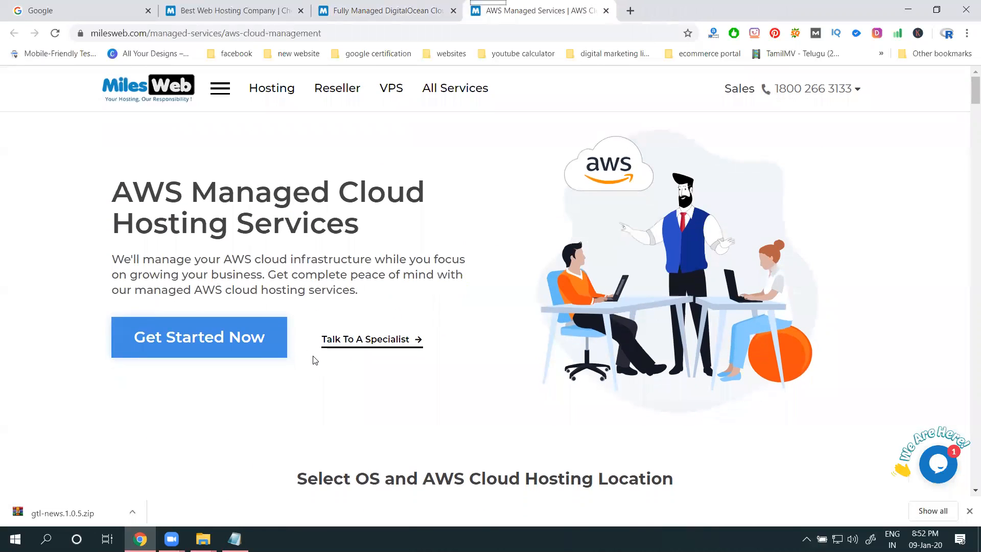
scroll(down, 3)
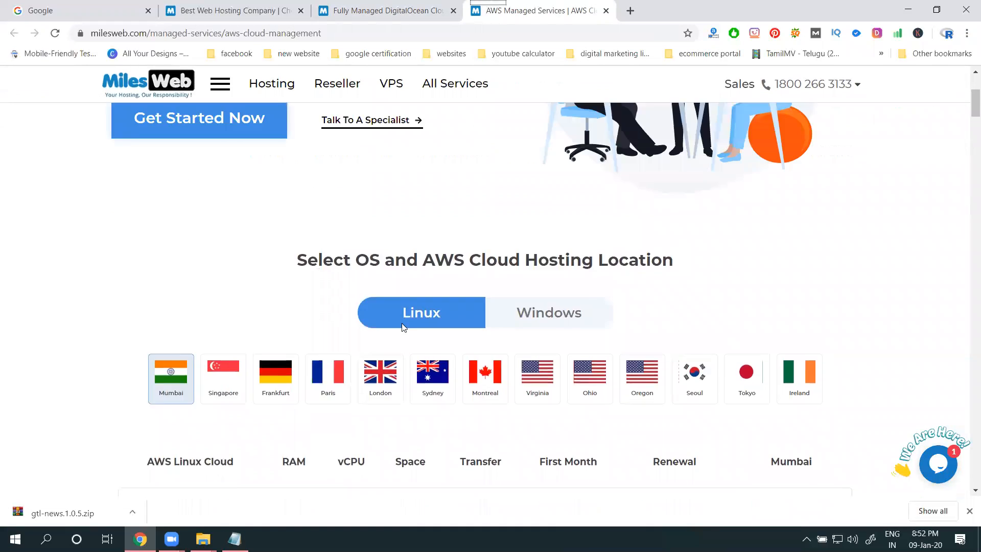
scroll(up, 3)
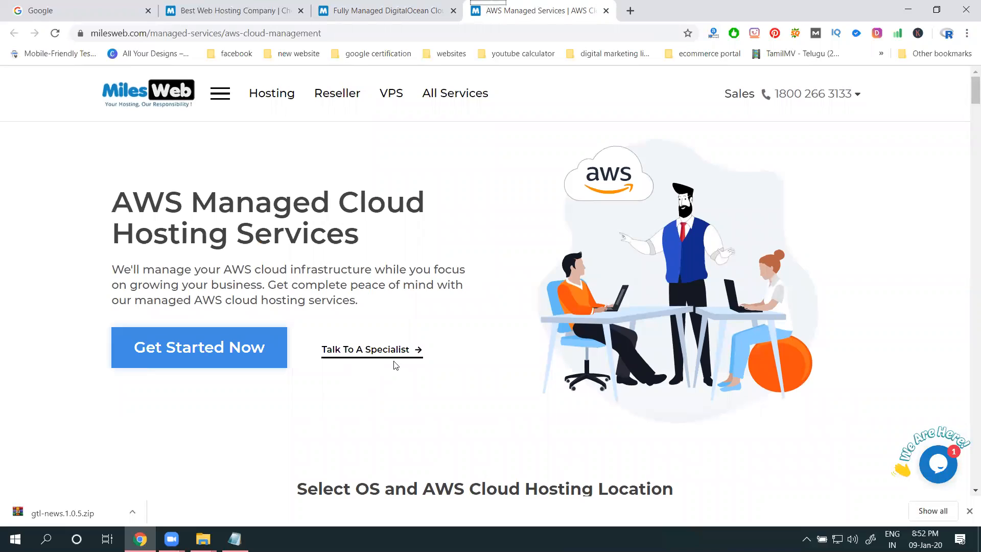
scroll(down, 3)
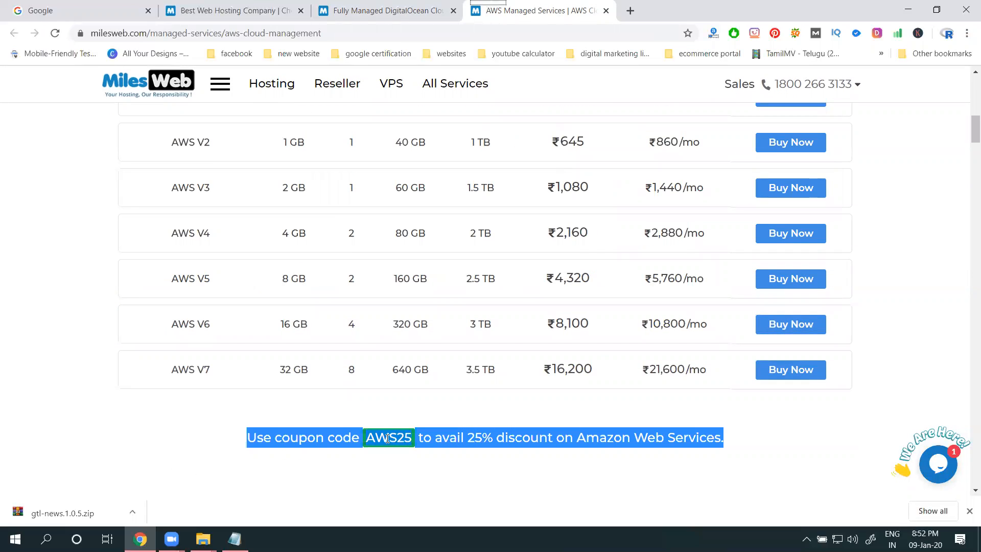
right_click(388, 437)
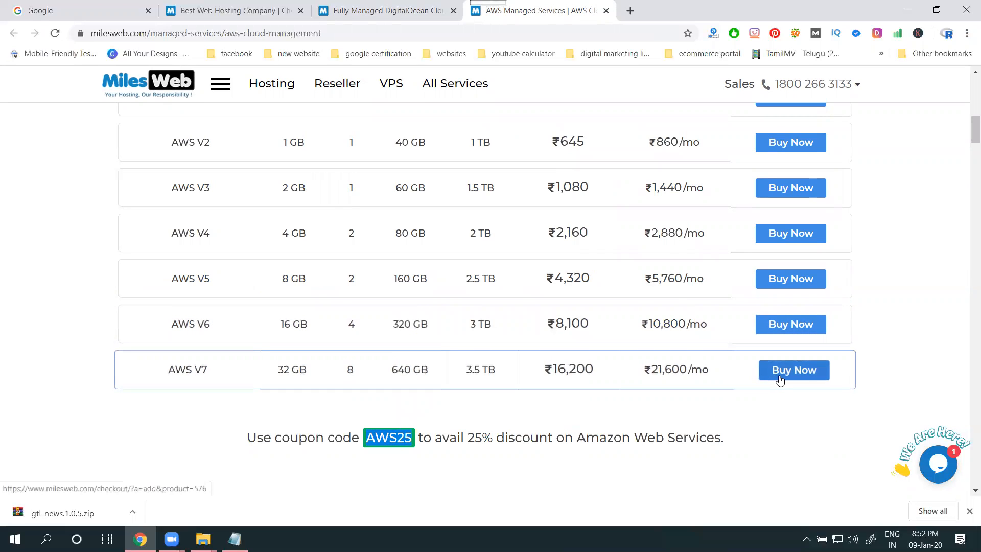
Buy the AWS V7 plan and validate coupon code AWS25 at checkout.
click(794, 370)
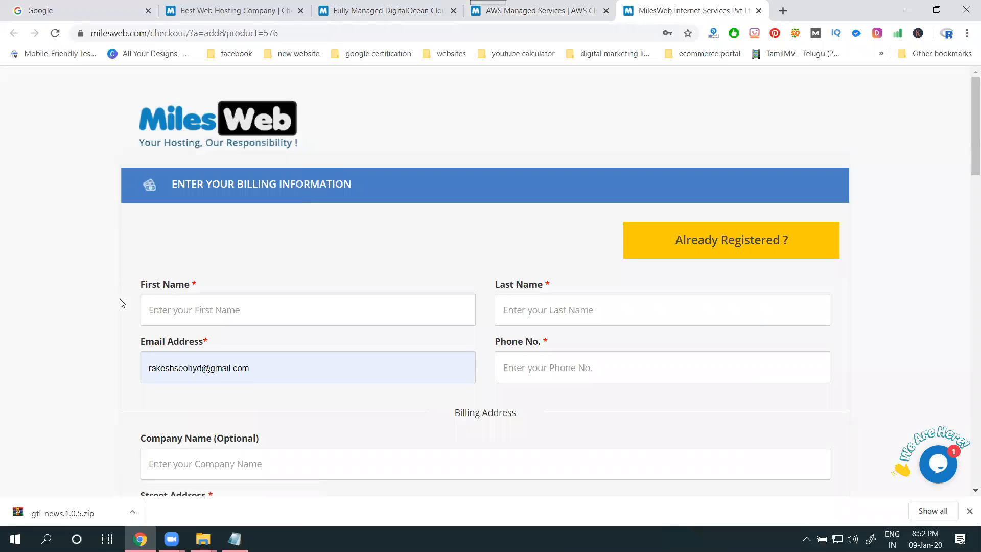
scroll(down, 3)
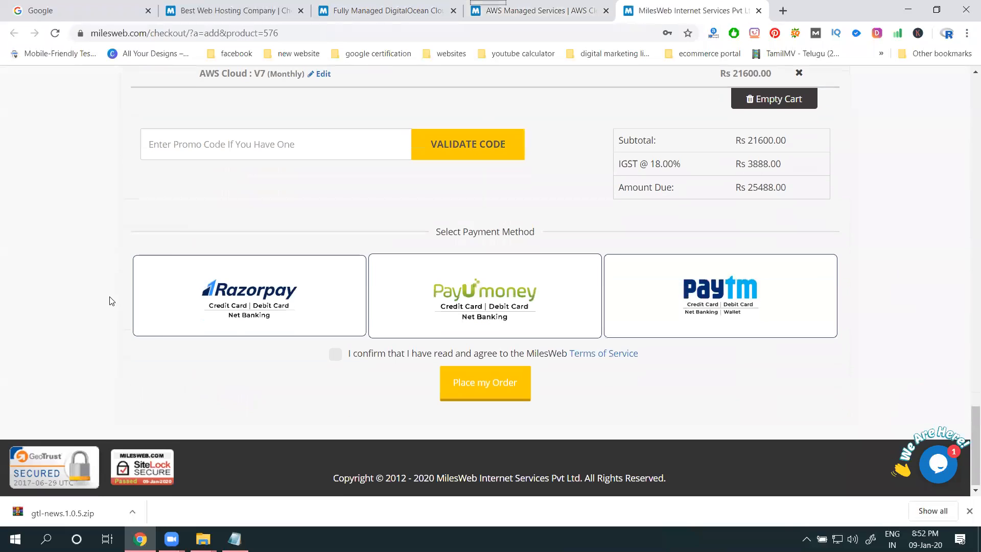
text(AWS25)
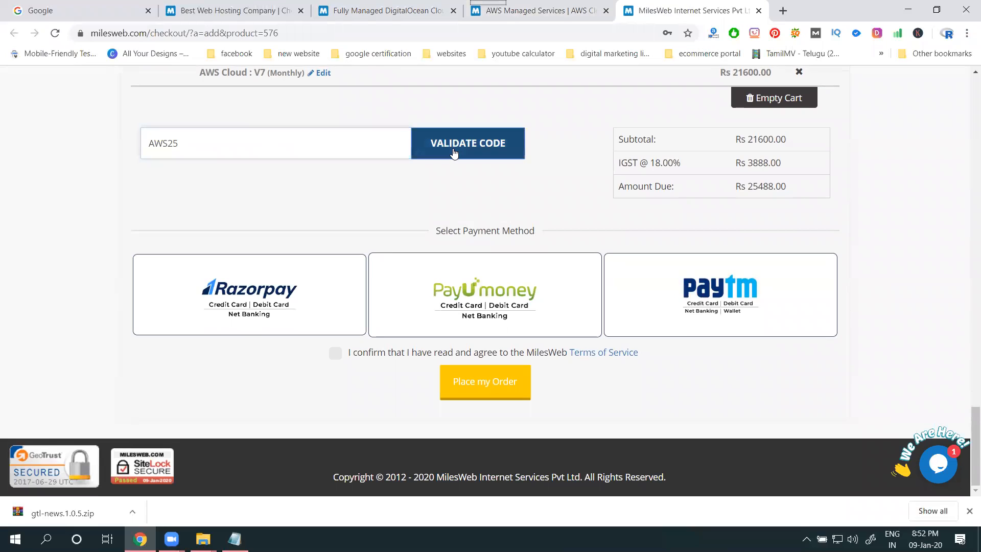
click(467, 142)
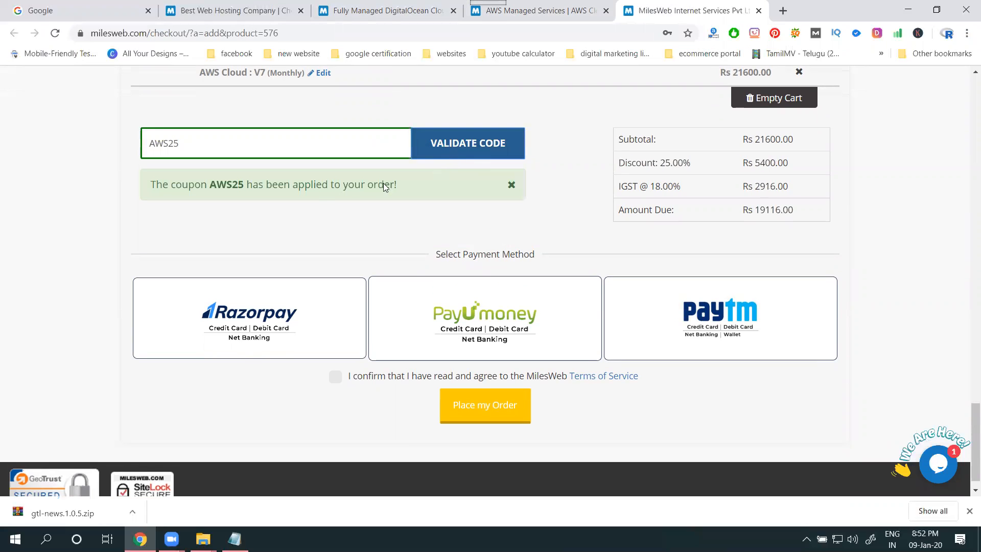
Step the V7 billing cycle through Quarterly and Semiannually to Annually, Rs 305,856 due.
scroll(up, 3)
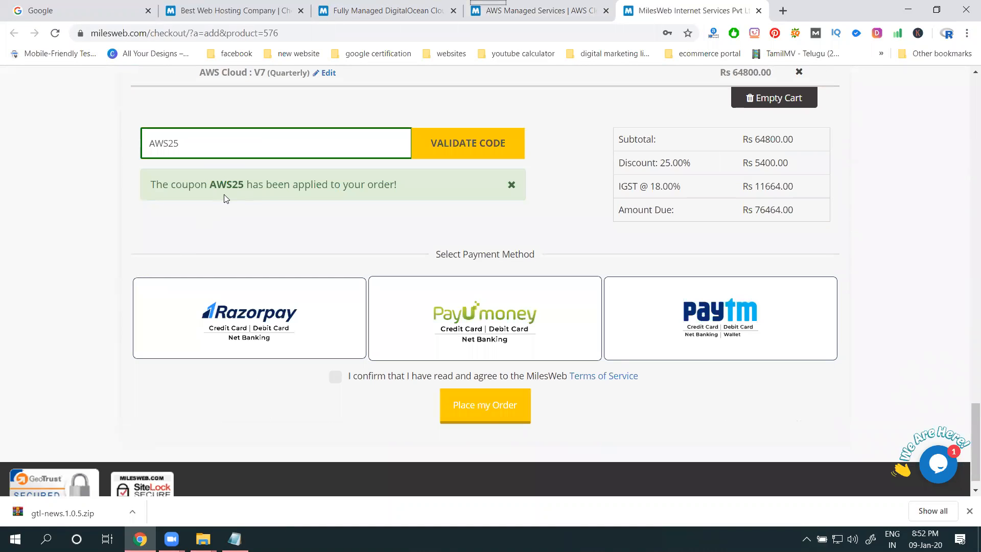
scroll(up, 3)
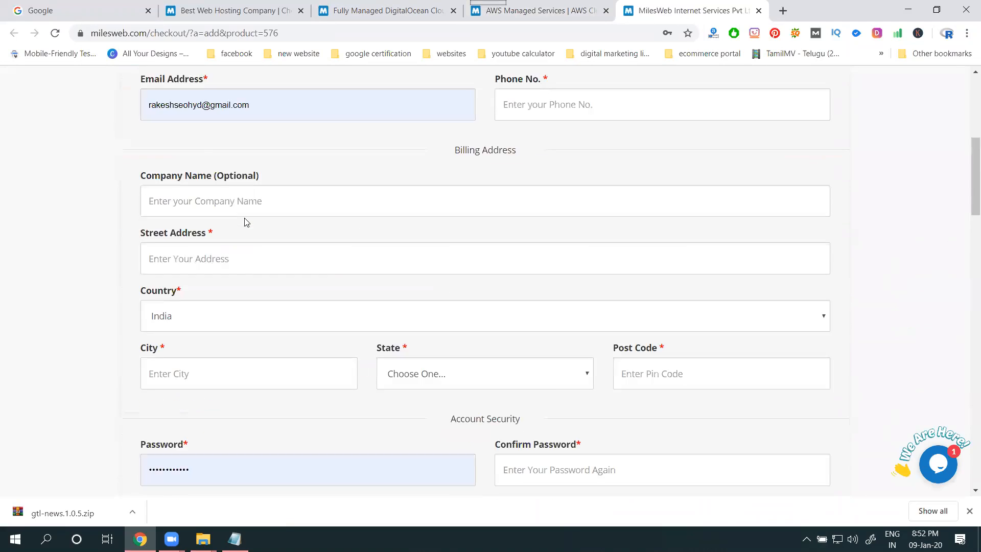
scroll(up, 3)
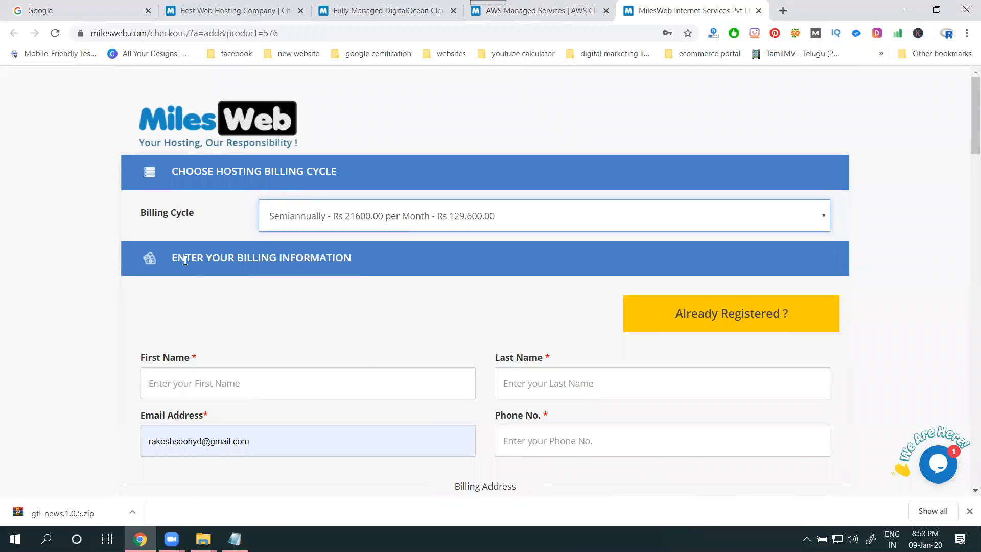
scroll(down, 3)
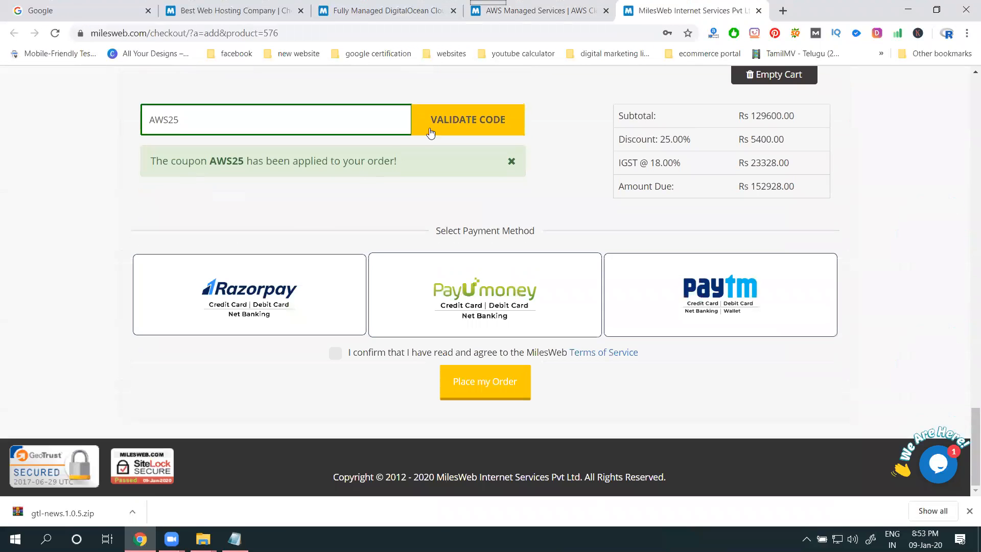
scroll(up, 3)
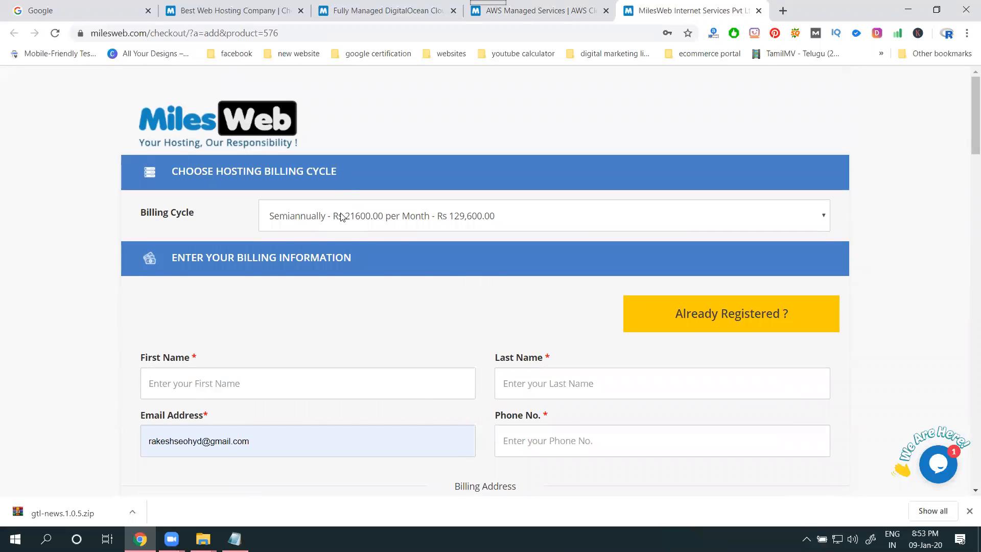
scroll(down, 3)
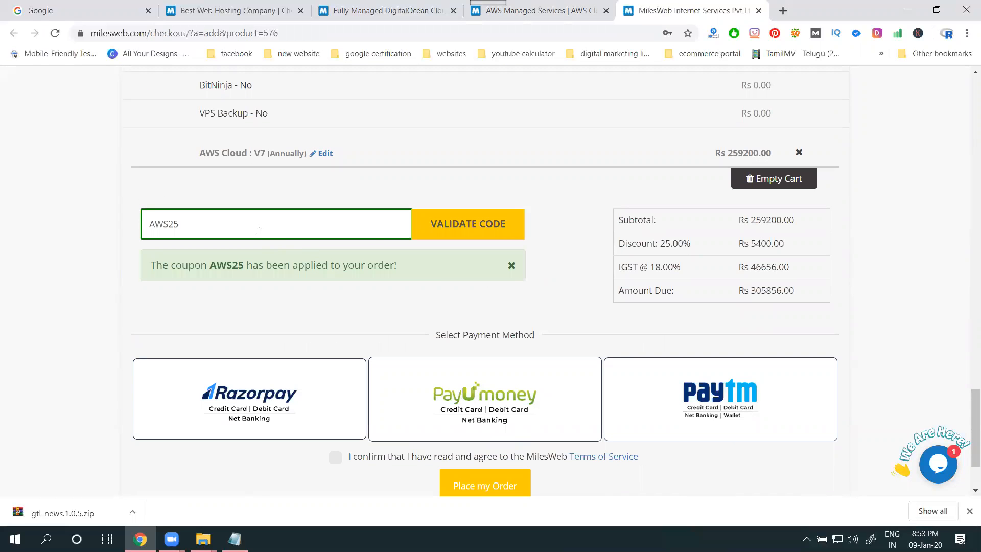
Re-validate the AWS25 coupon on the annual AWS V7 order, keeping the Rs 5,400 discount.
click(511, 265)
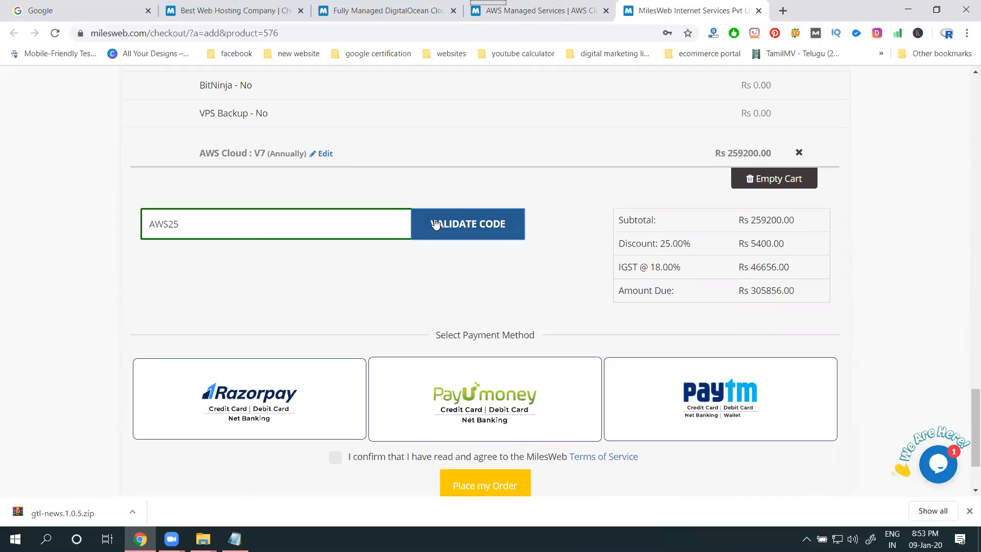
click(467, 223)
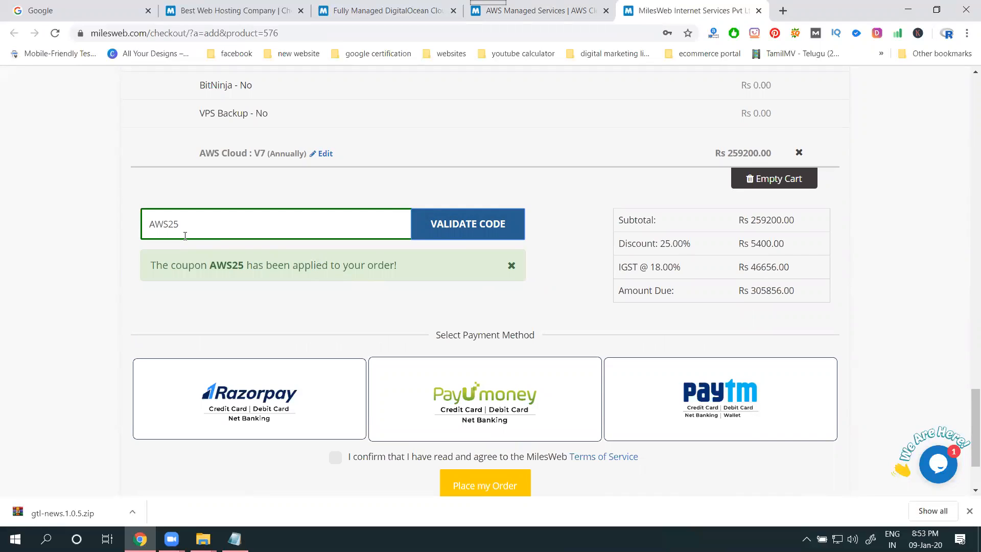
mouse_move(184, 268)
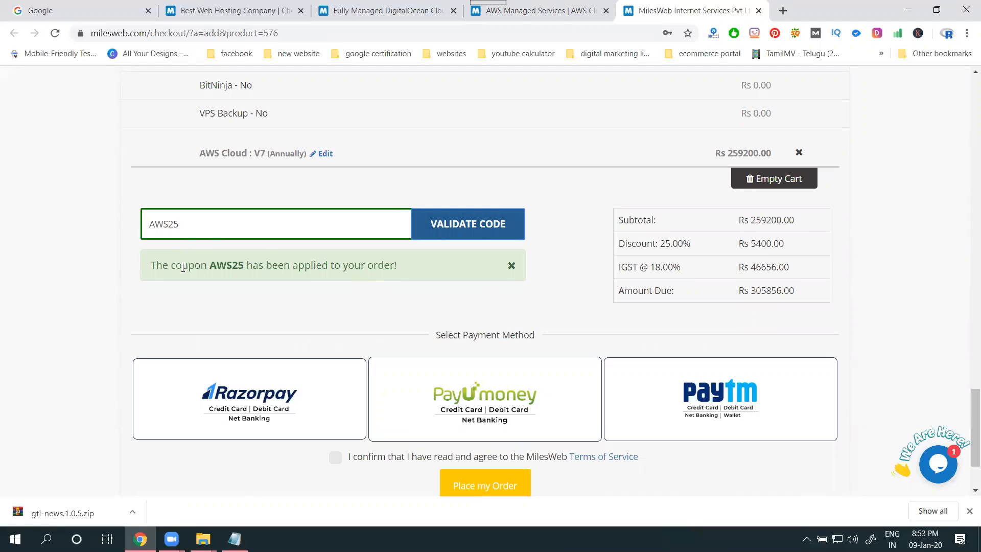
mouse_move(135, 244)
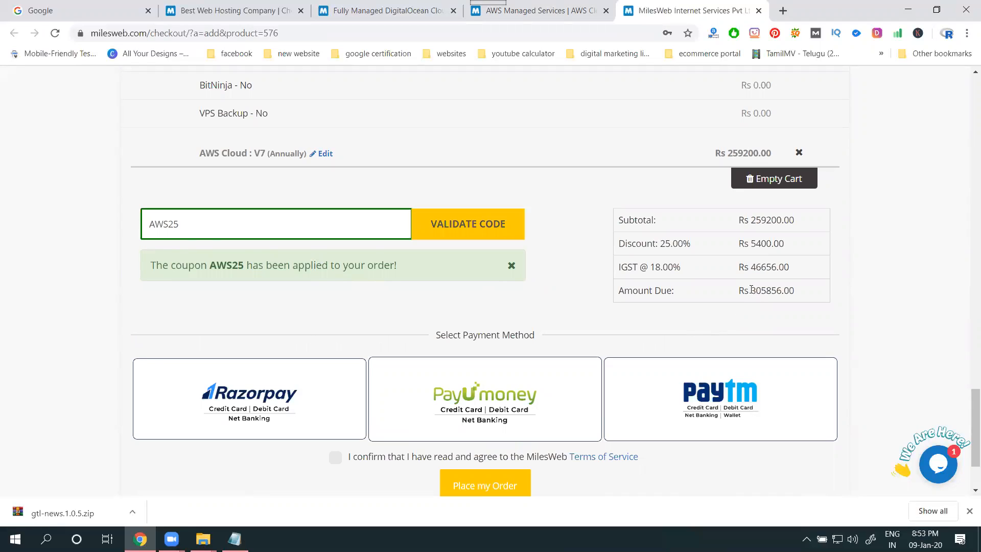
mouse_move(759, 290)
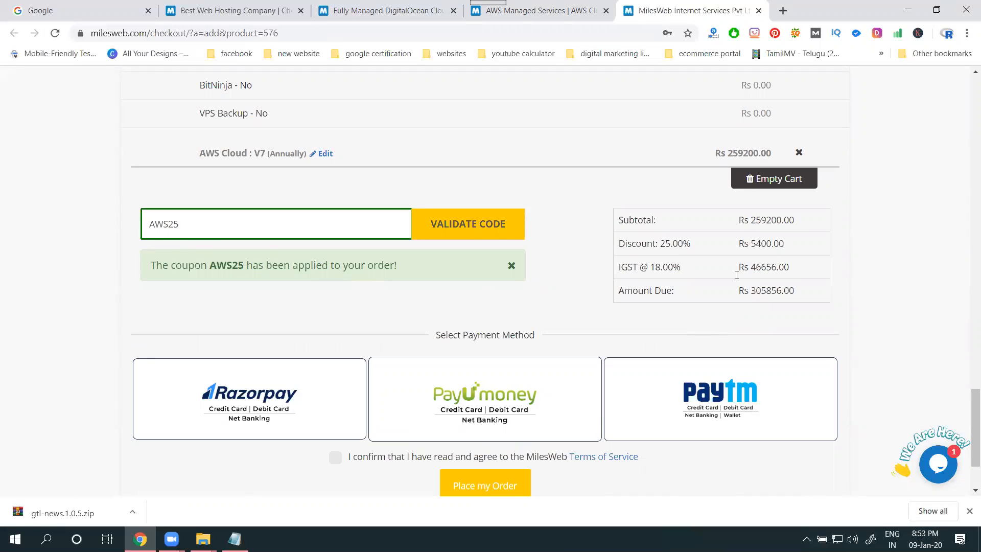
Return to the AWS plans tab, close the budget VPS offer, and scroll up to OS/location options.
click(538, 11)
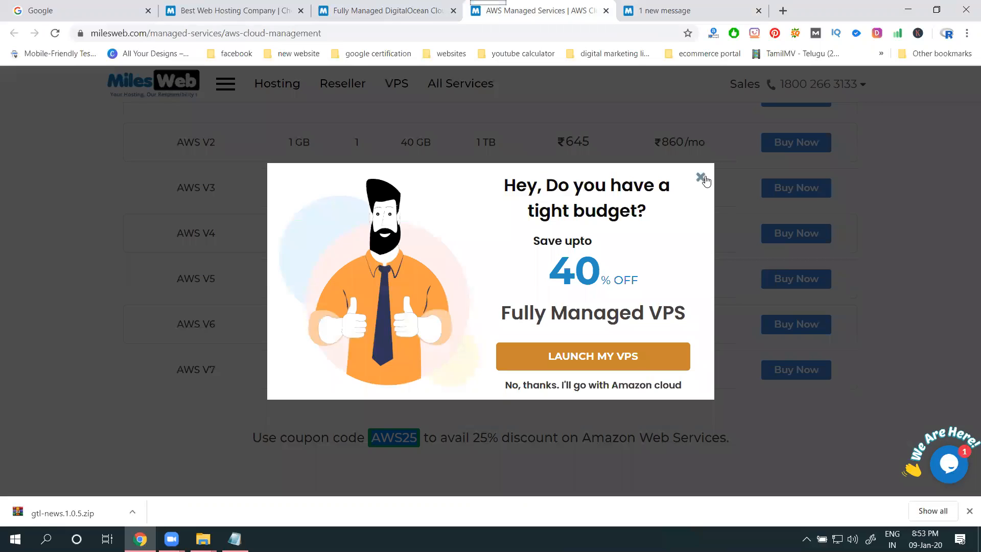
click(701, 177)
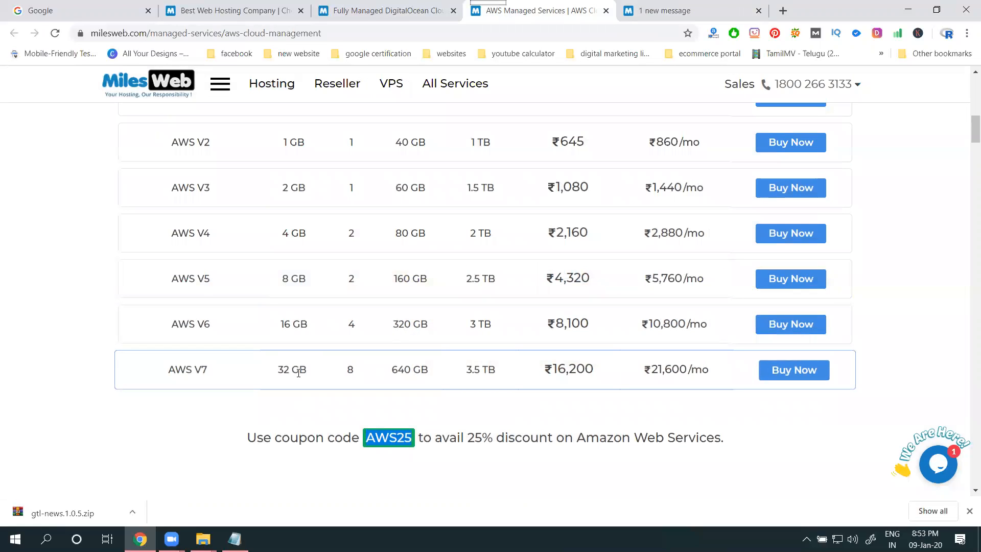
mouse_move(401, 381)
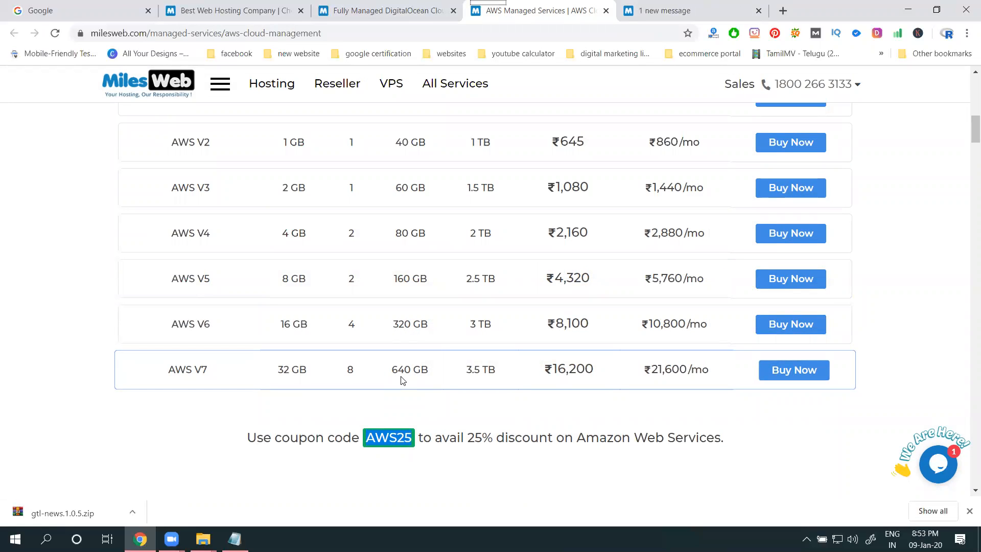
mouse_move(485, 380)
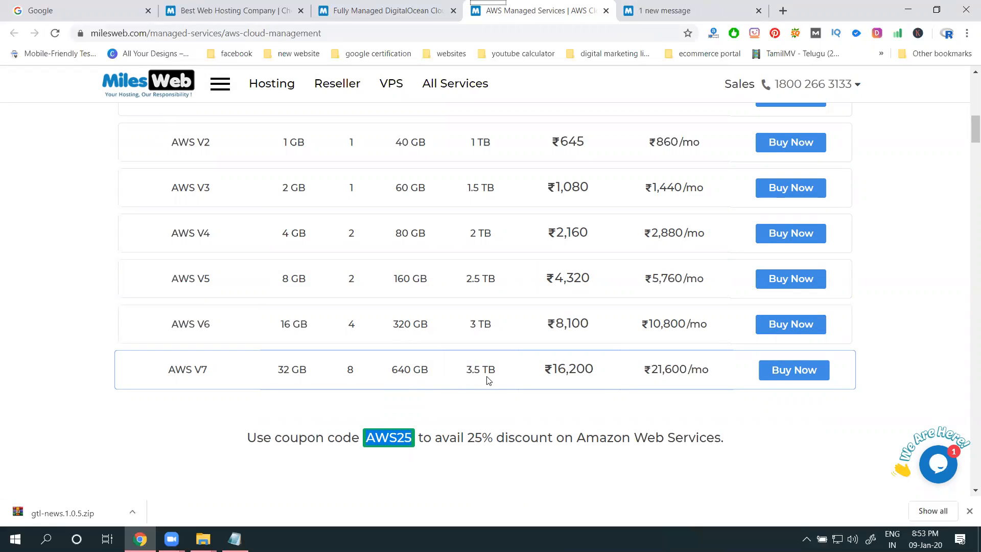
mouse_move(556, 370)
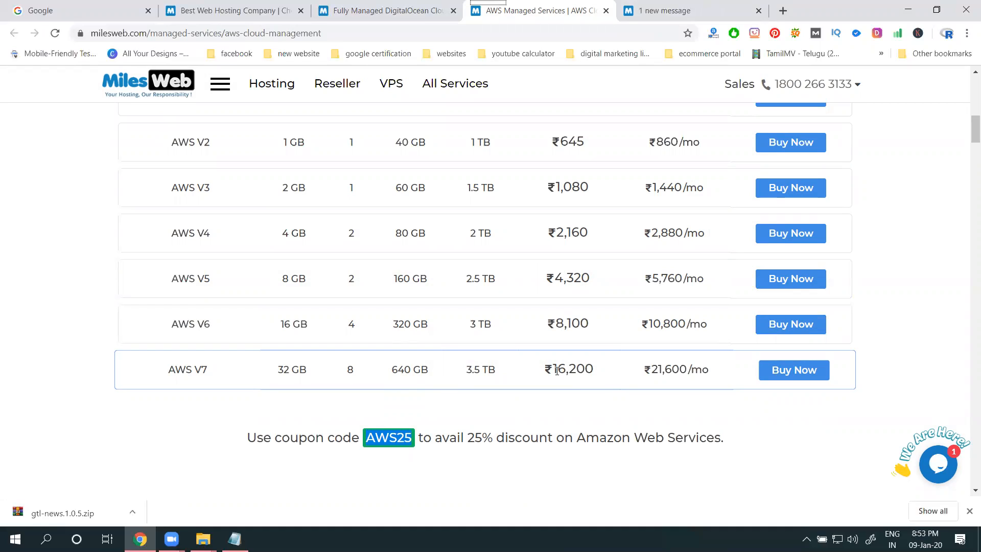
mouse_move(669, 385)
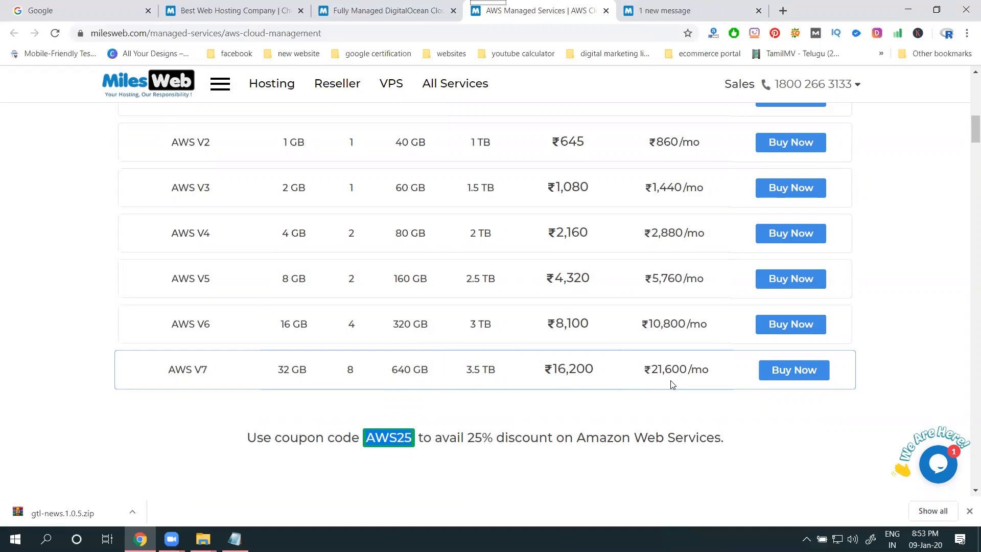
scroll(up, 3)
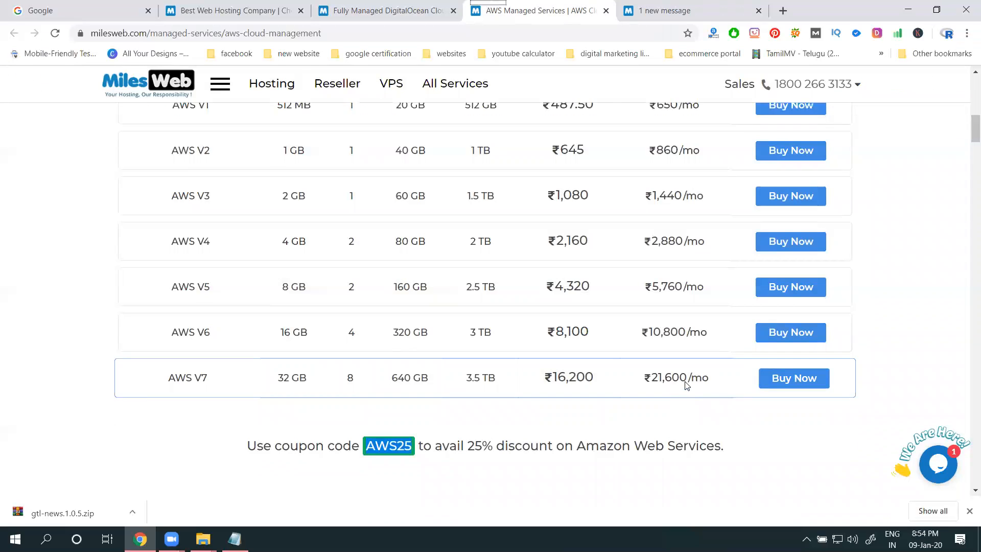
scroll(up, 3)
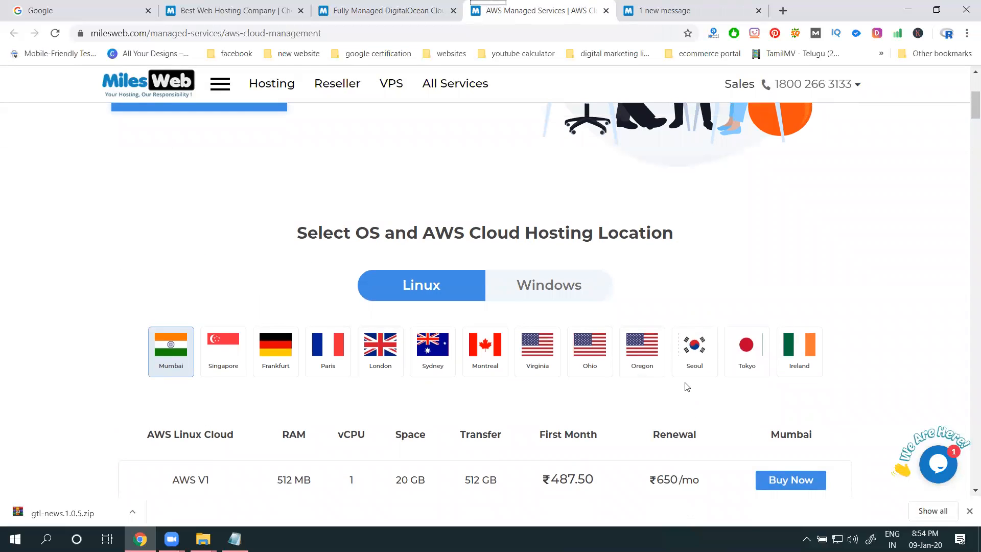
Show the Windows AWS cloud plans, then switch to the managed DigitalOcean plans tab.
click(549, 284)
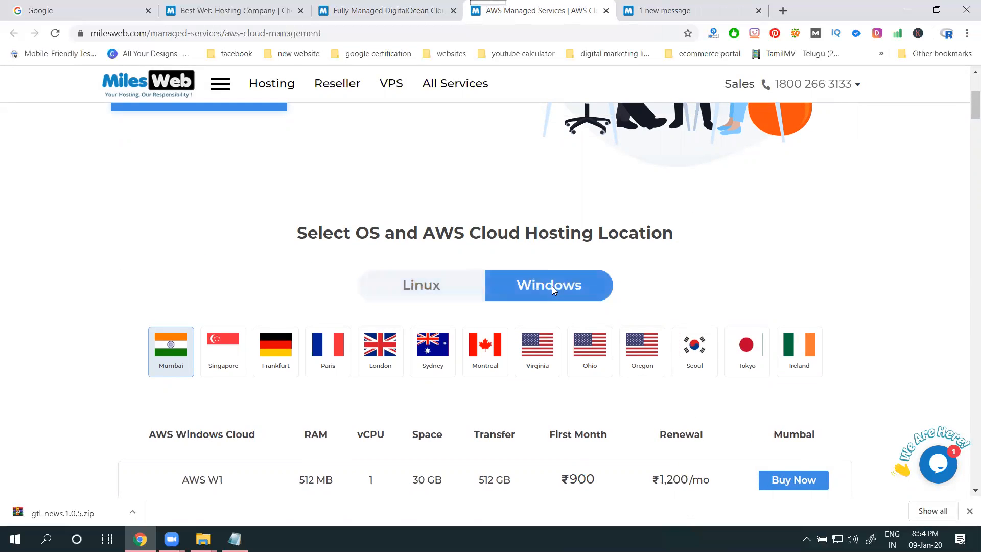
click(385, 10)
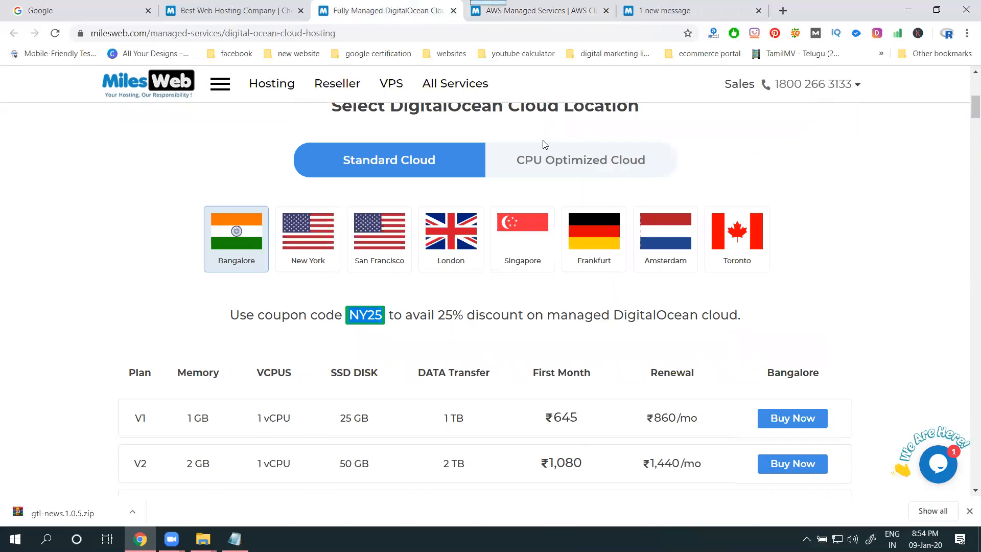
mouse_move(540, 166)
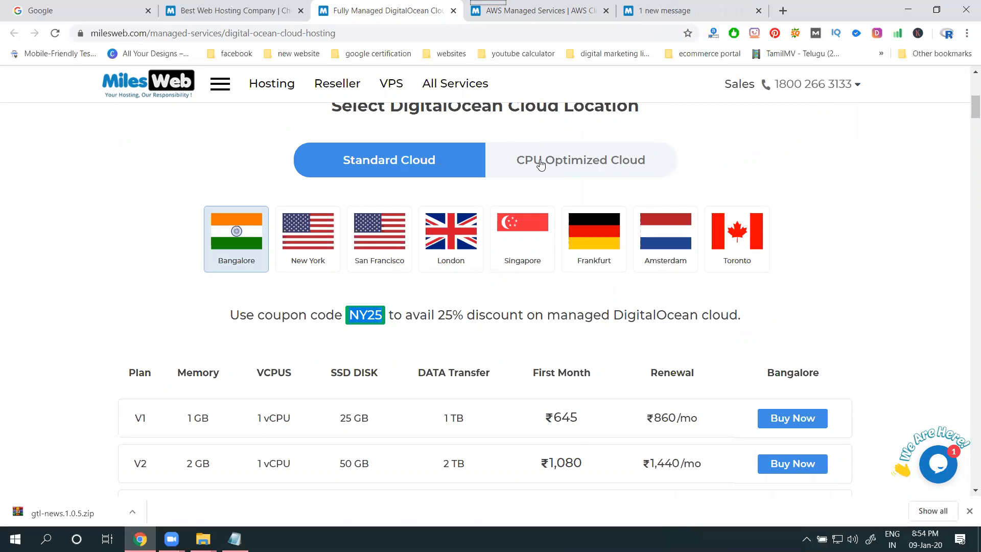
From the home page menu, go to Dedicated Servers to list the Quad Core Xeon bare metal plans.
click(219, 83)
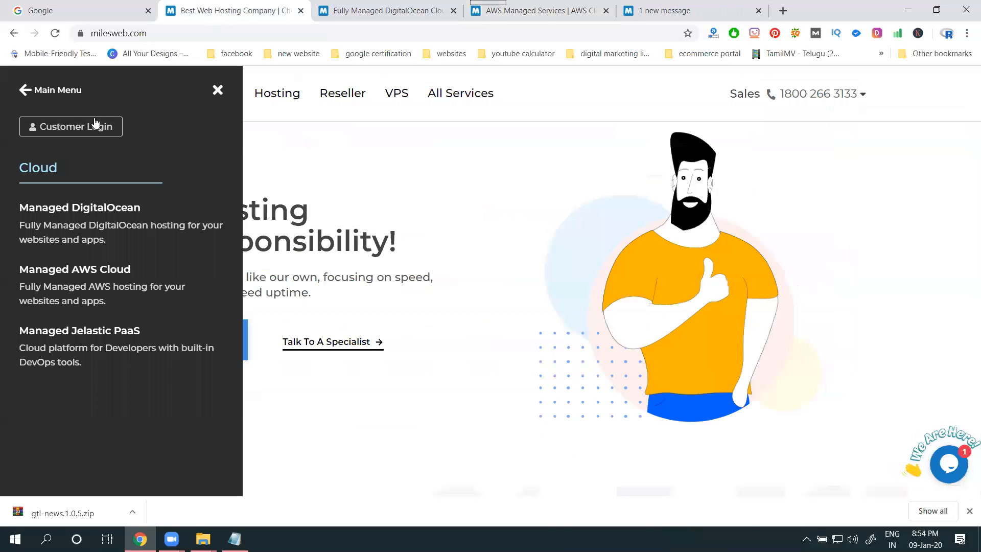
click(56, 89)
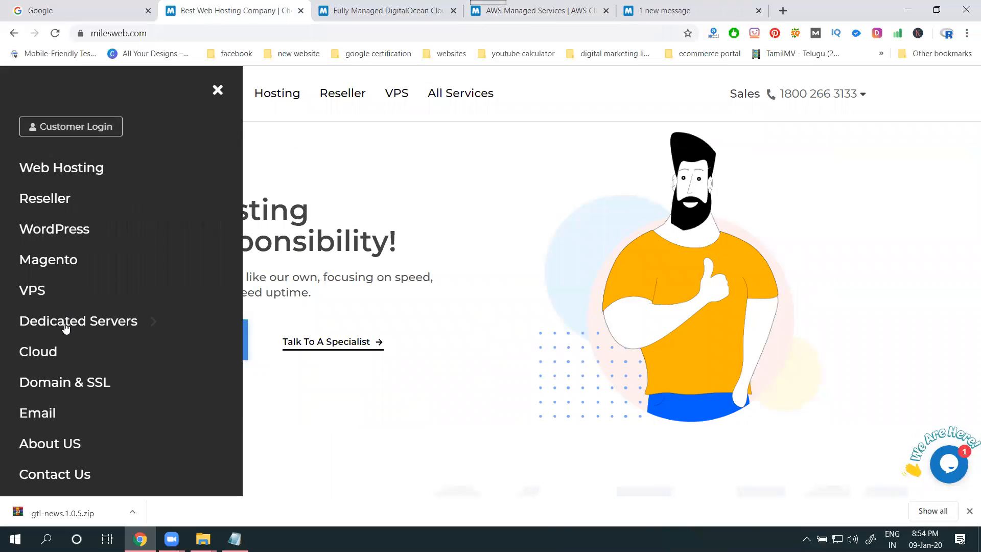
click(78, 320)
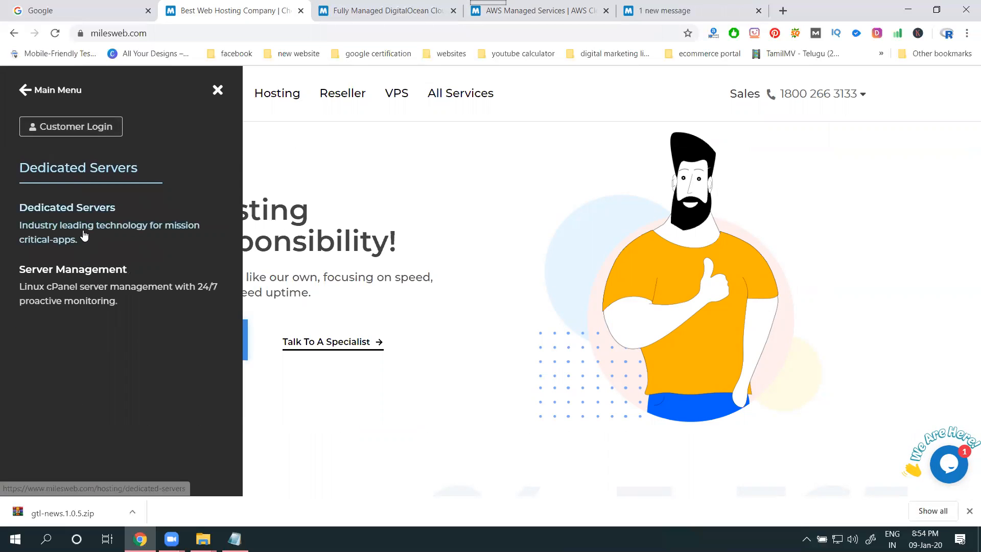
click(67, 206)
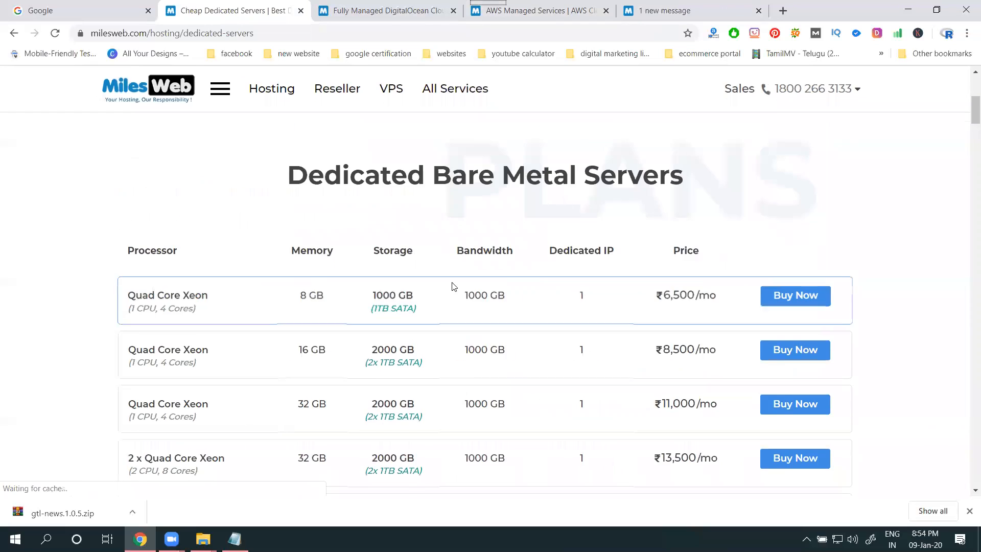
scroll(down, 3)
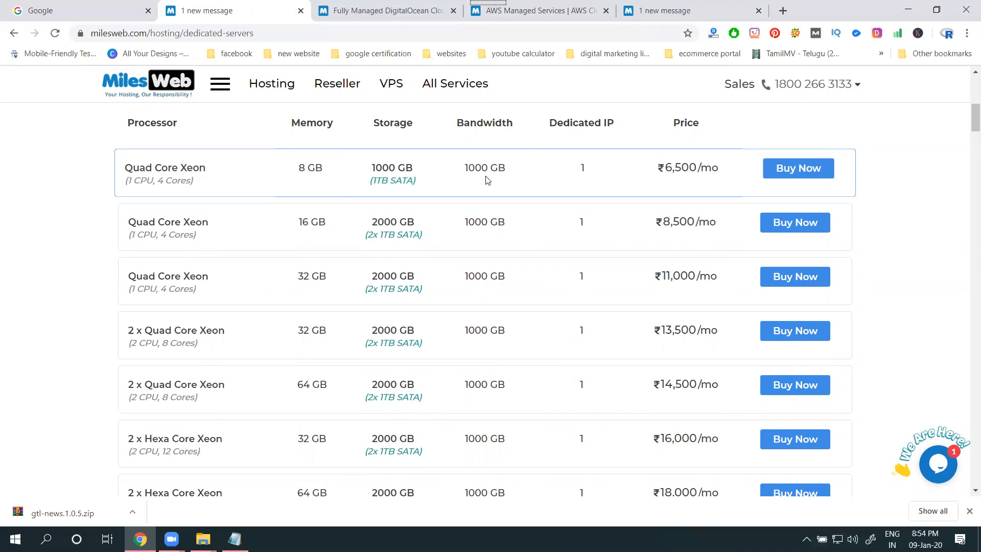
mouse_move(606, 176)
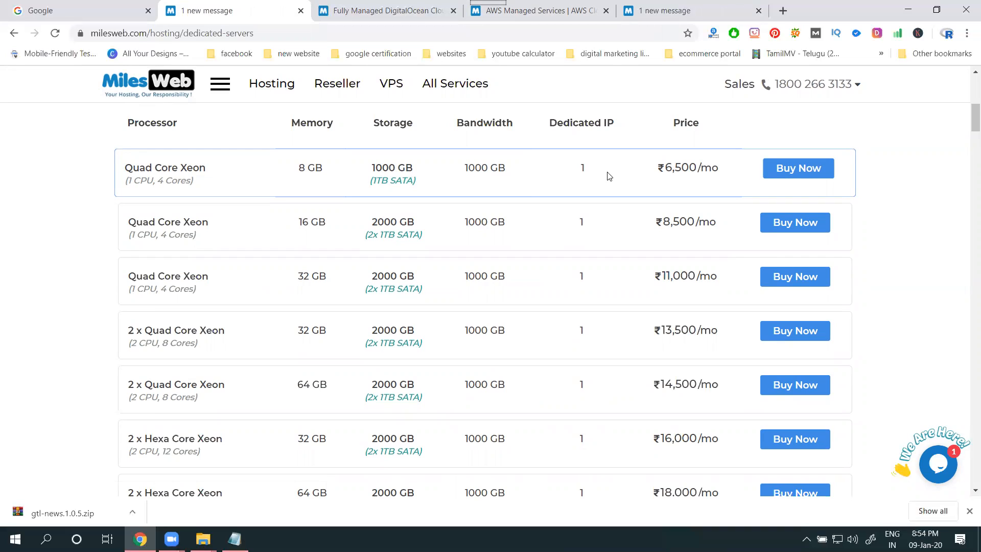
mouse_move(659, 177)
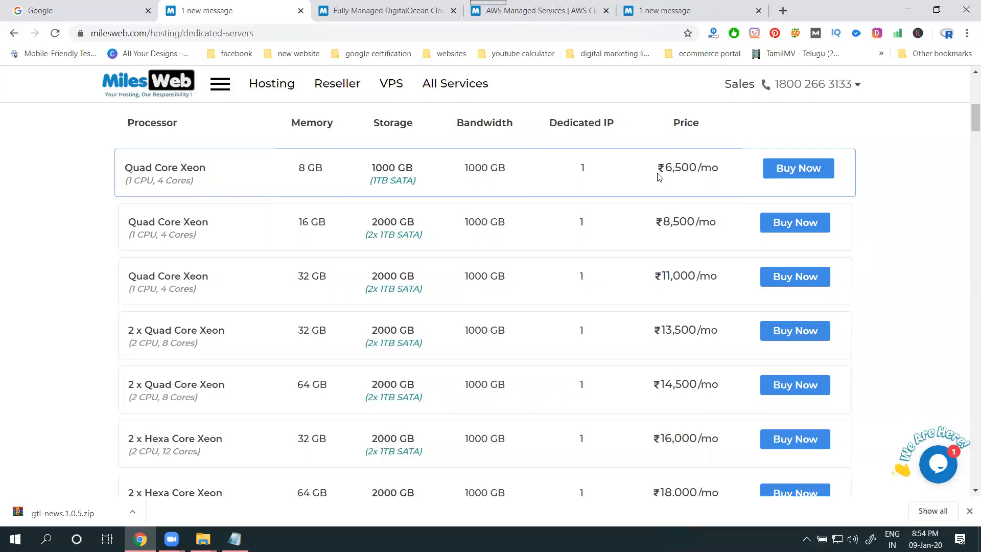
mouse_move(686, 178)
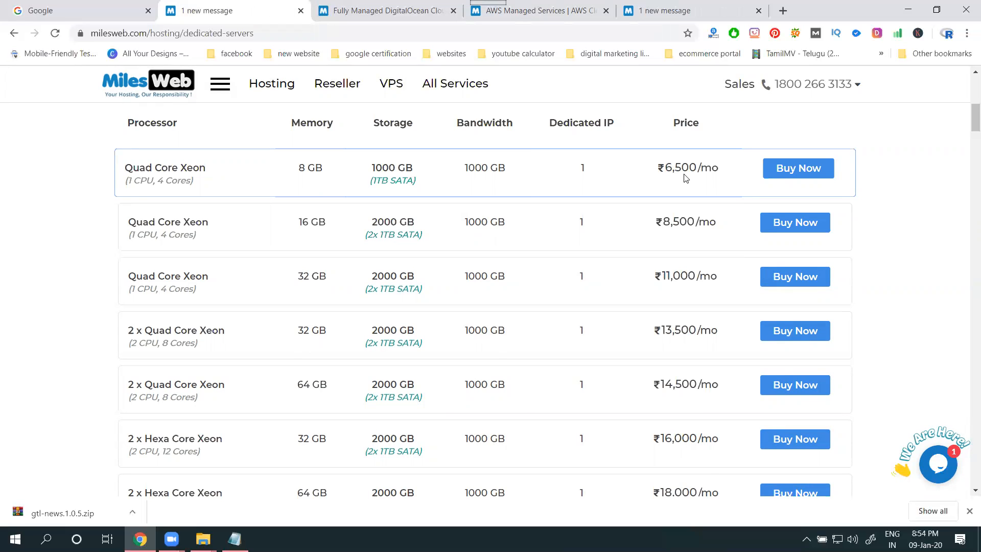
scroll(down, 3)
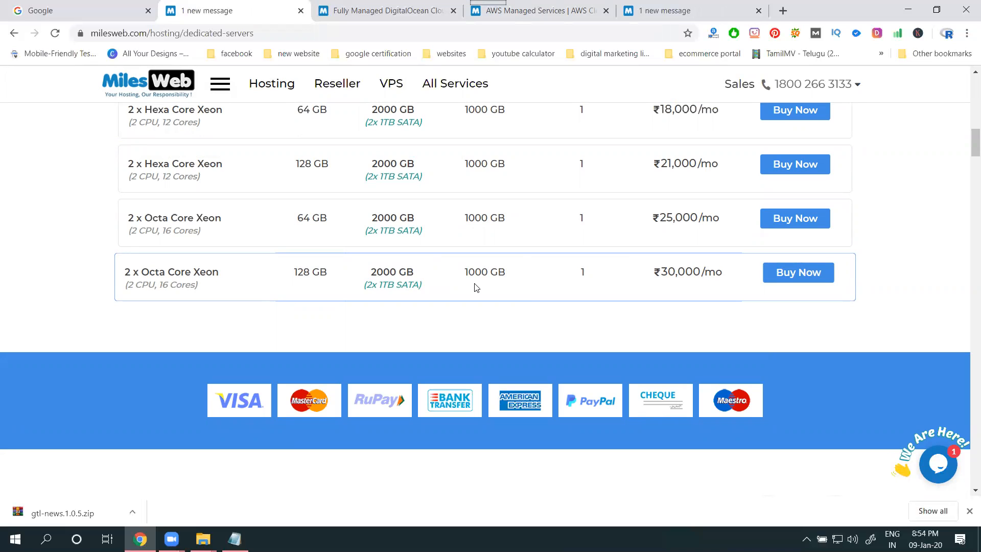
scroll(up, 3)
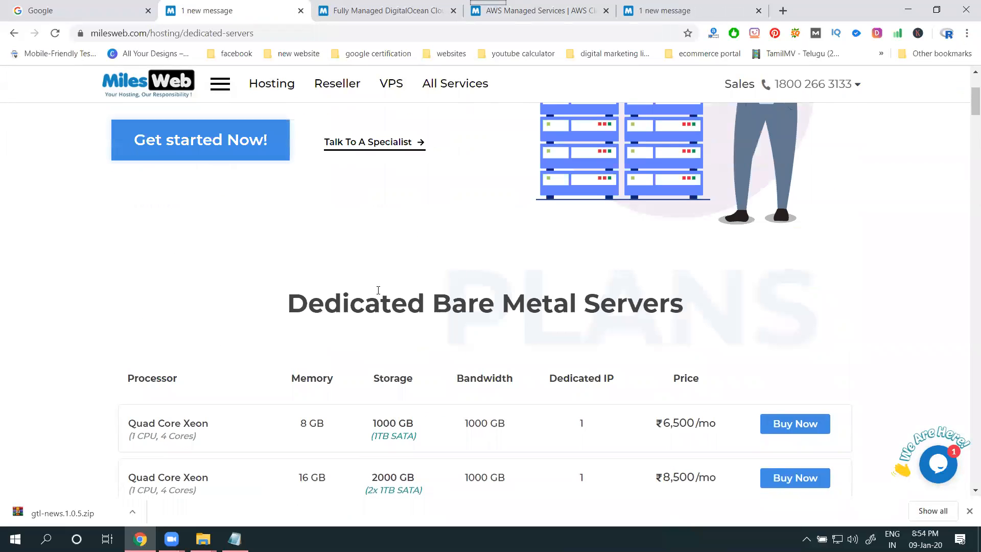
mouse_move(482, 374)
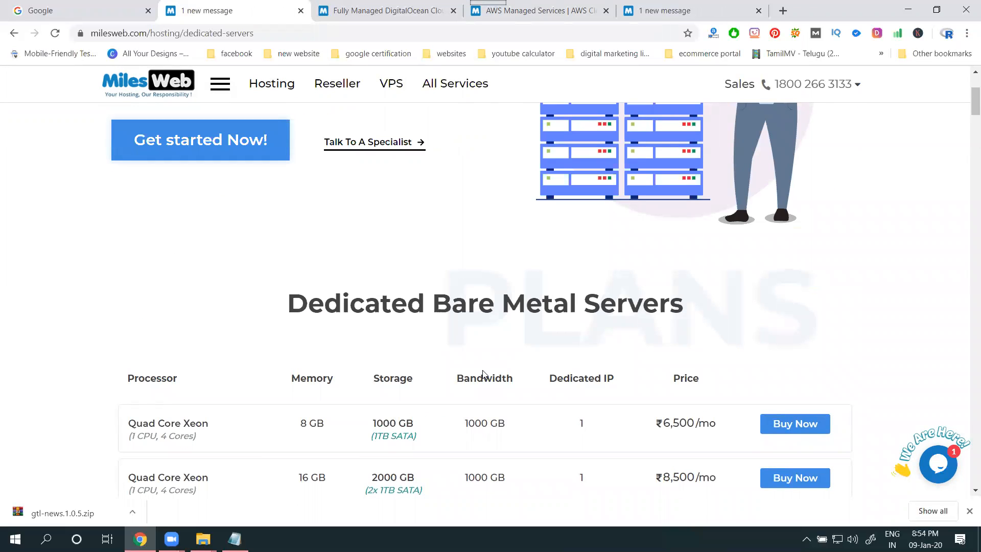
mouse_move(607, 392)
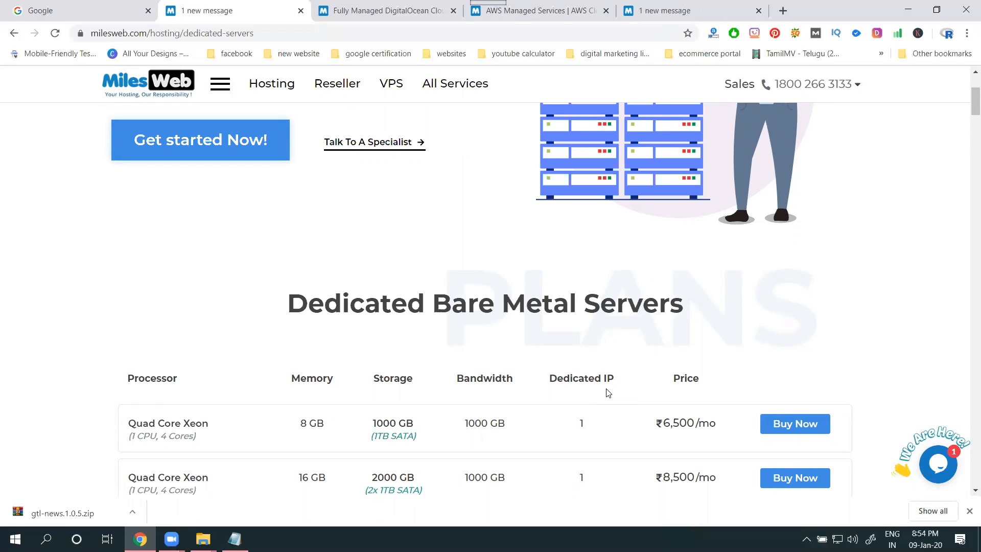
scroll(down, 3)
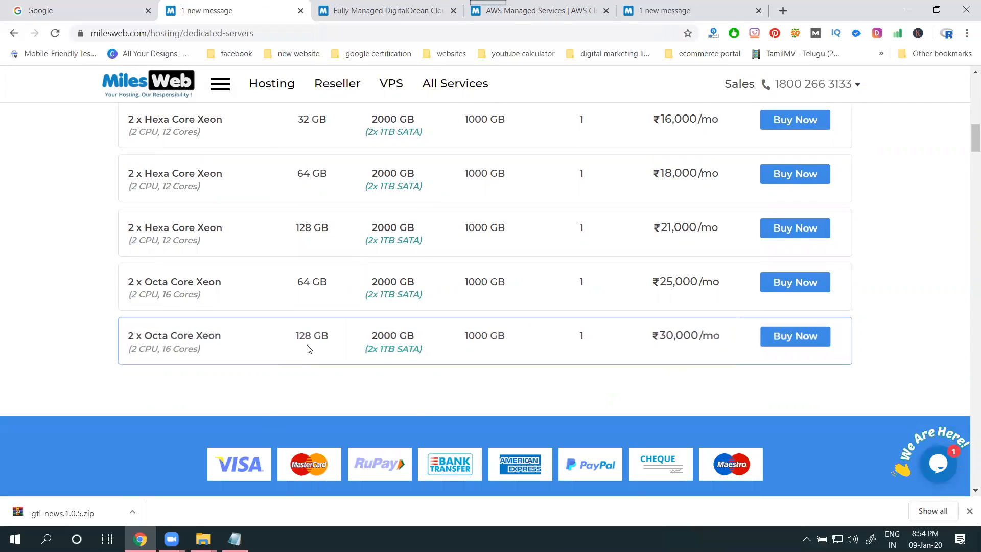
mouse_move(400, 362)
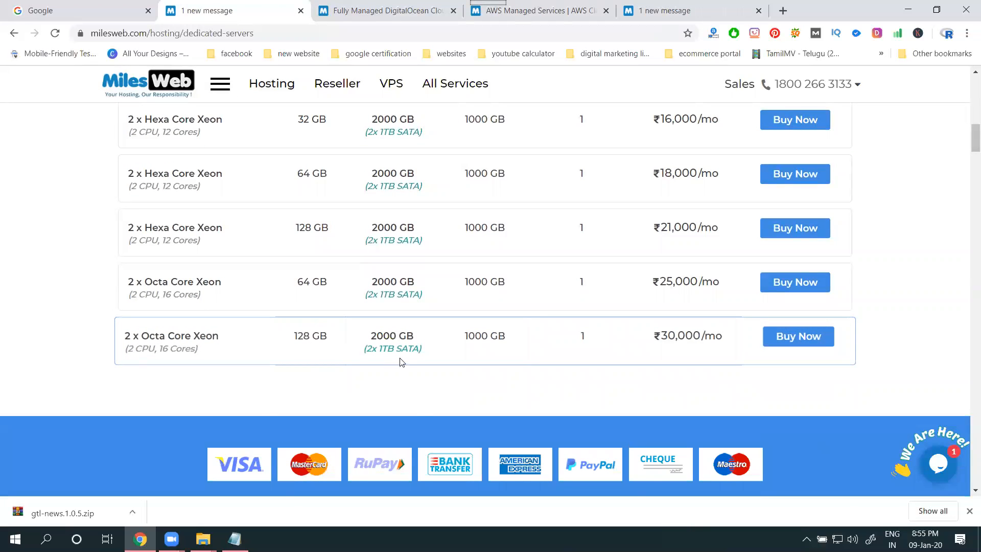
scroll(up, 3)
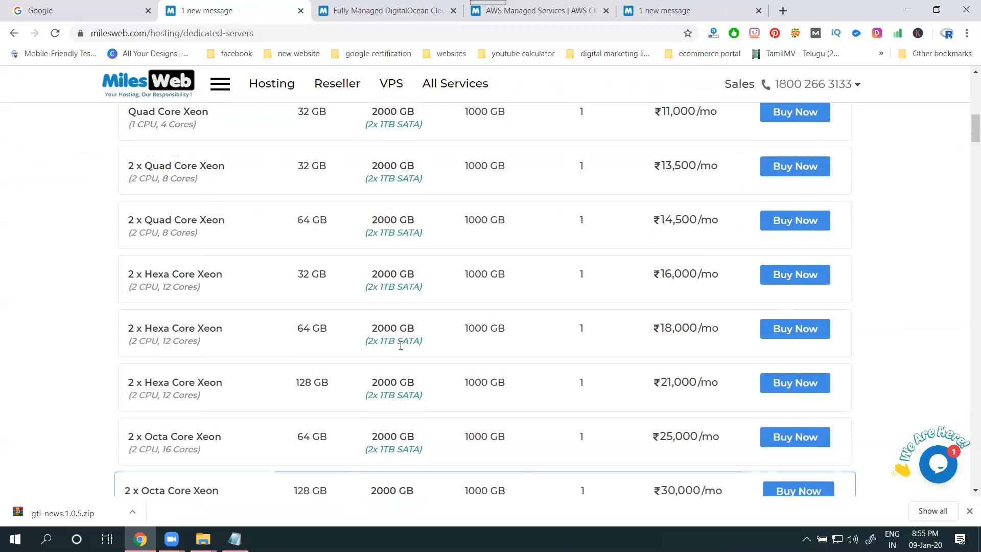
scroll(down, 3)
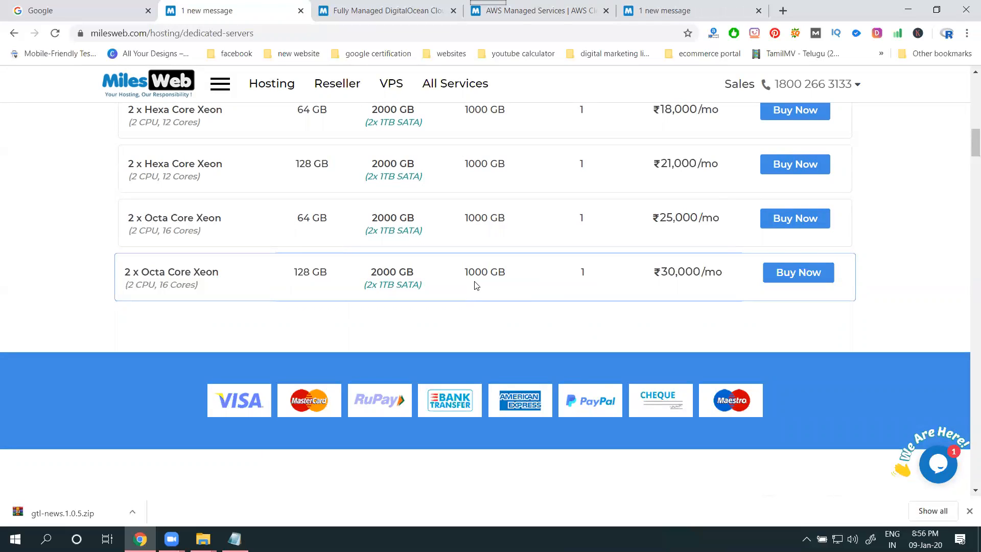
mouse_move(437, 338)
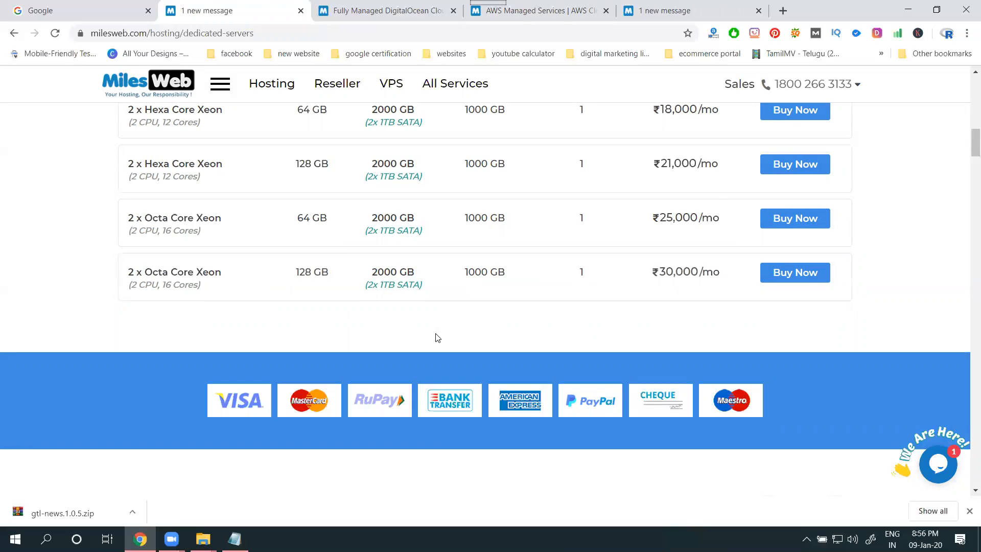